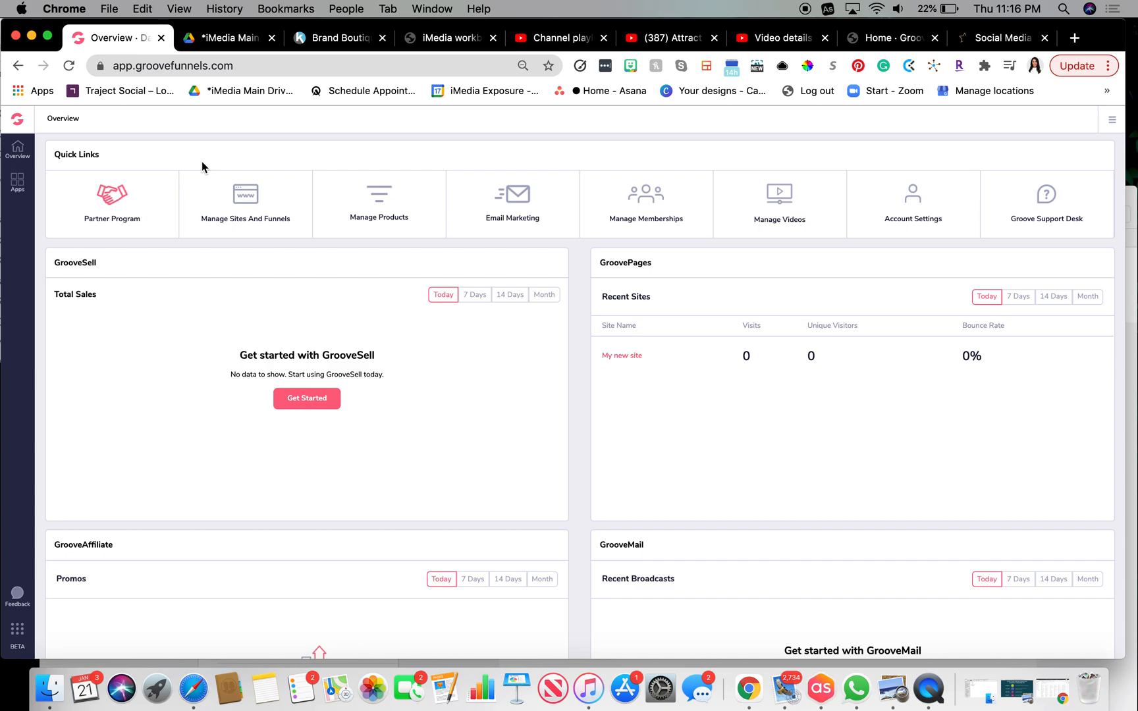
pyautogui.moveTo(225, 141)
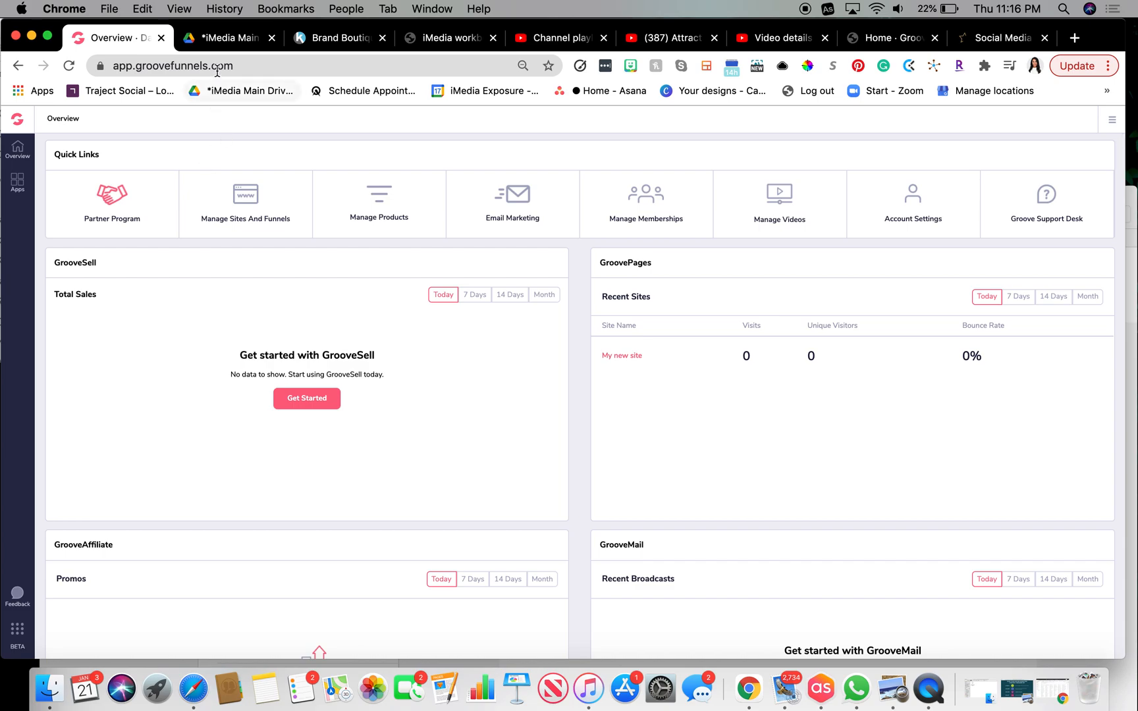
pyautogui.moveTo(664, 206)
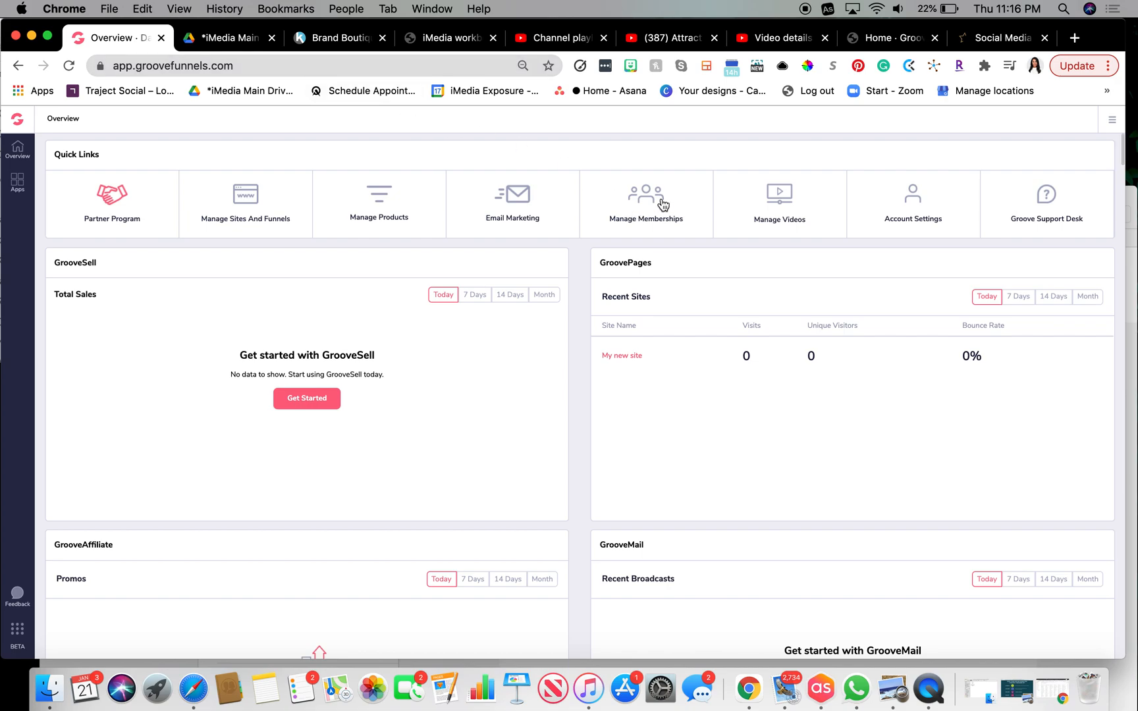
# Go to Manage Memberships and show the memberships list under Content
pyautogui.click(660, 203)
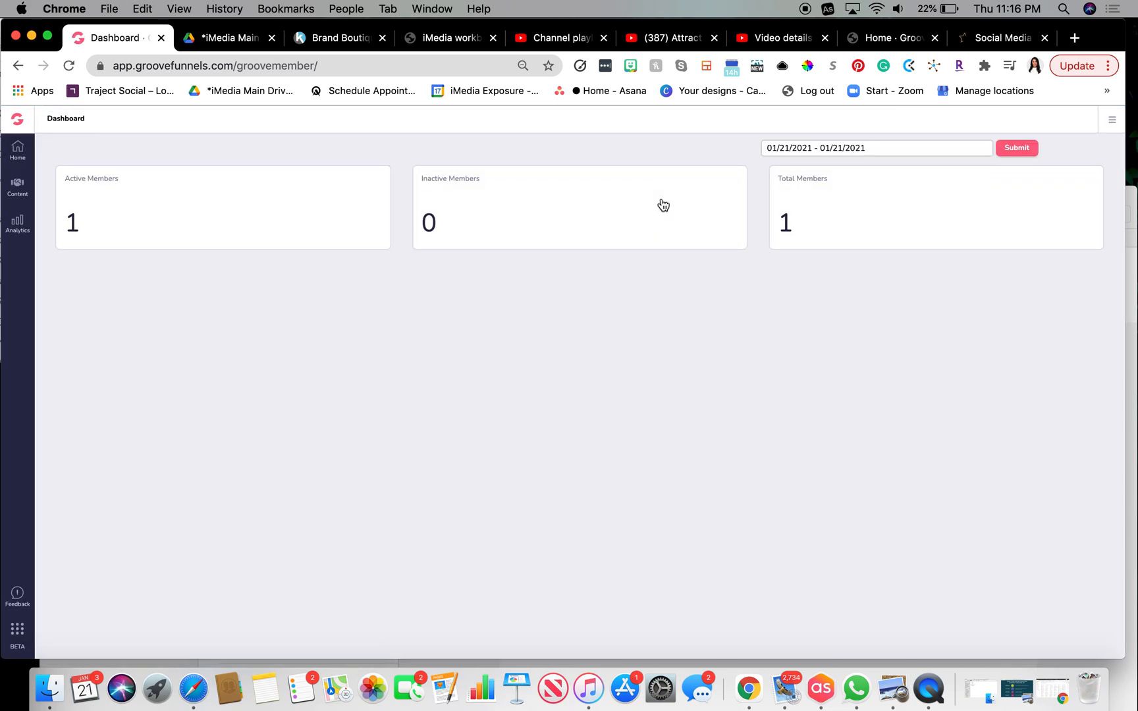
pyautogui.moveTo(350, 208)
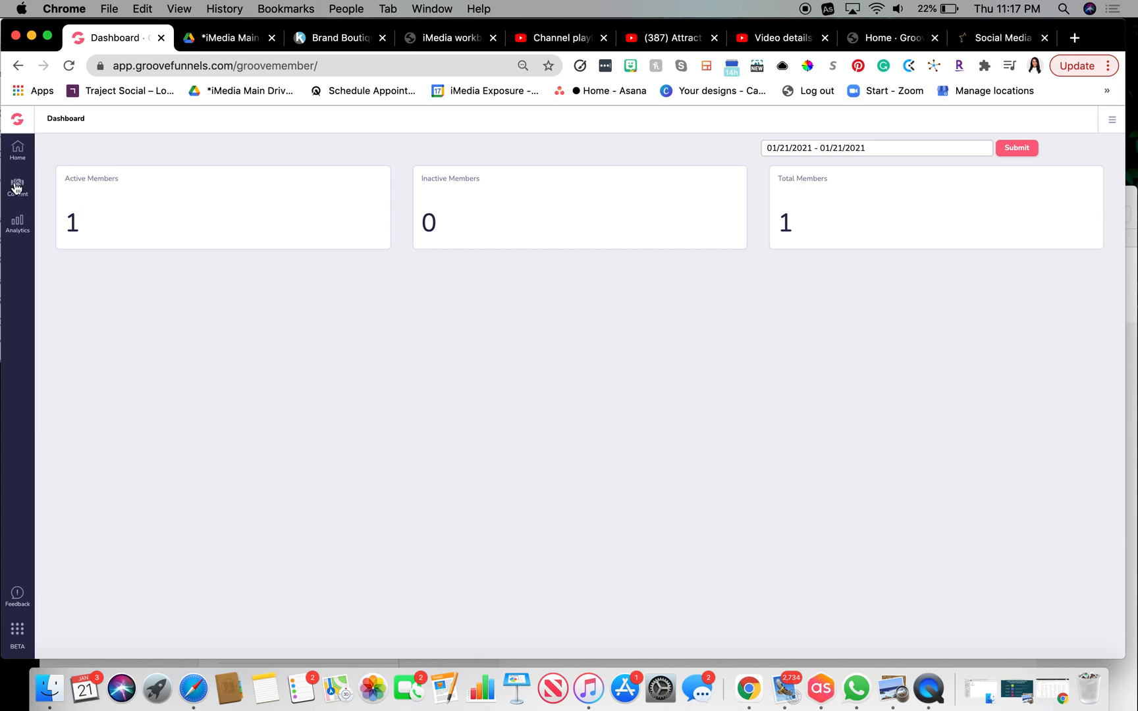
pyautogui.click(18, 187)
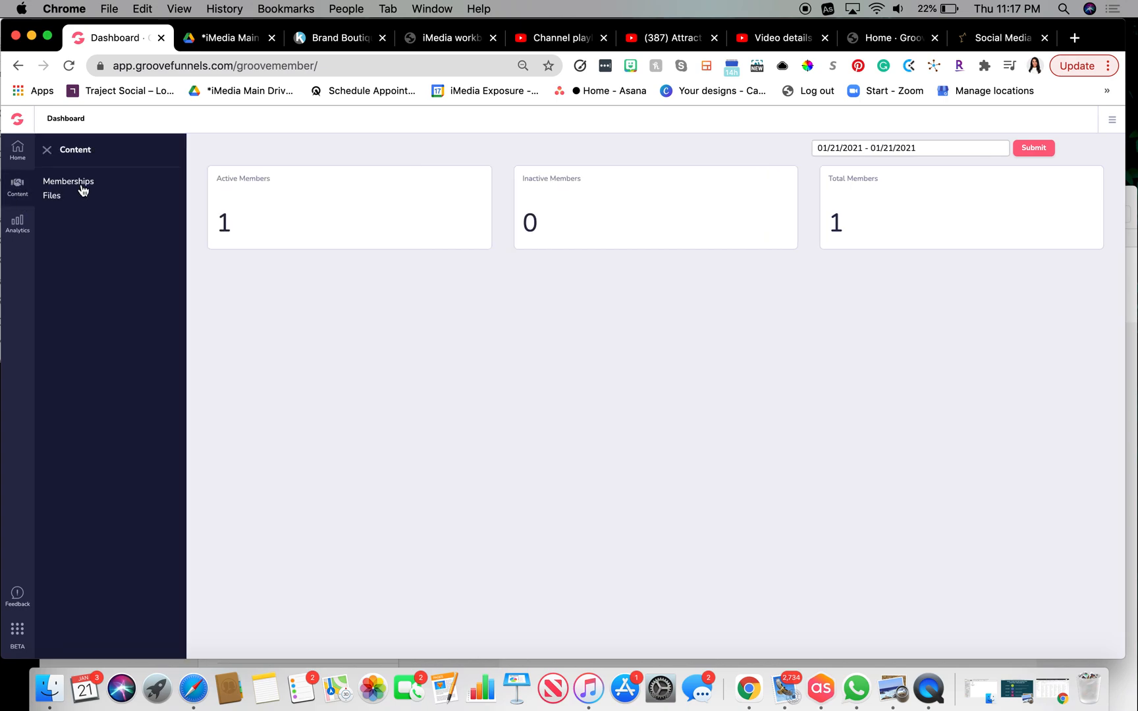
pyautogui.click(69, 182)
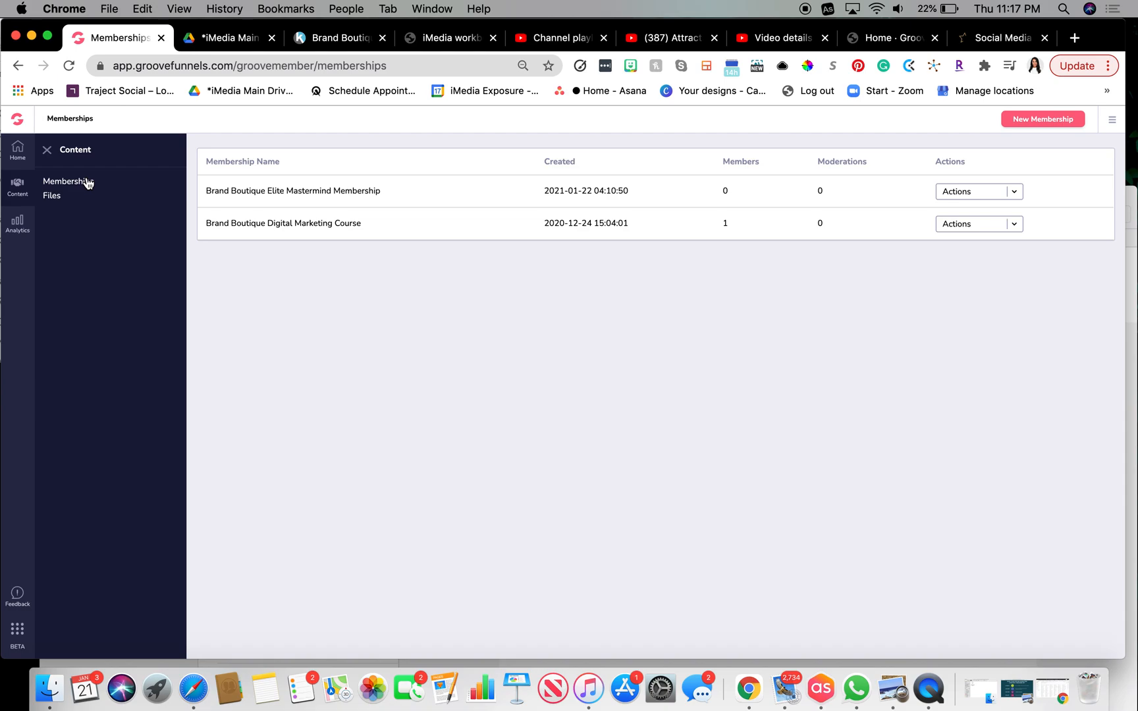
pyautogui.moveTo(416, 224)
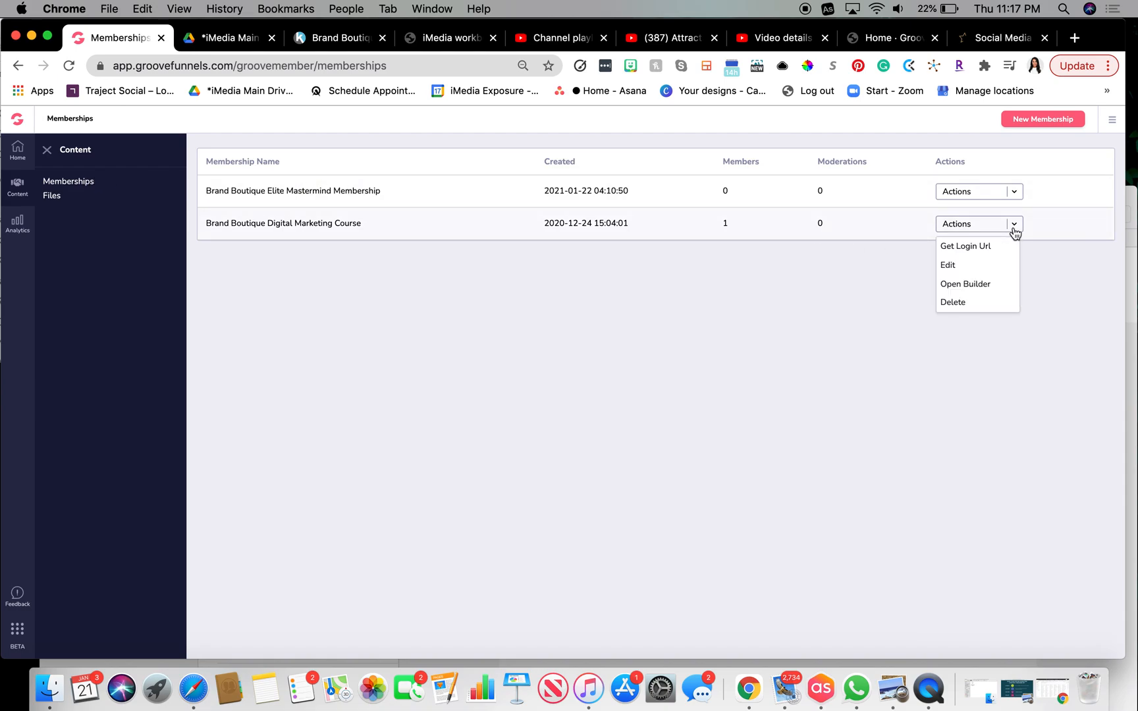
pyautogui.moveTo(983, 288)
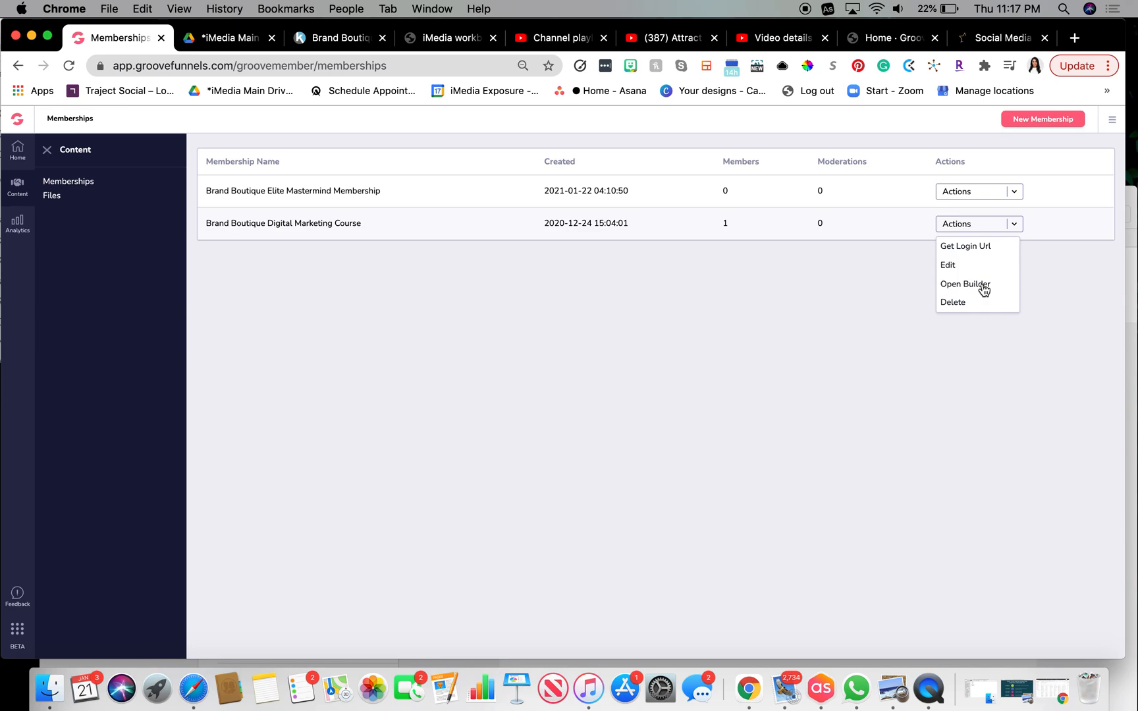
# Launch the builder for the course and show its Outline of pages and categories
pyautogui.click(965, 284)
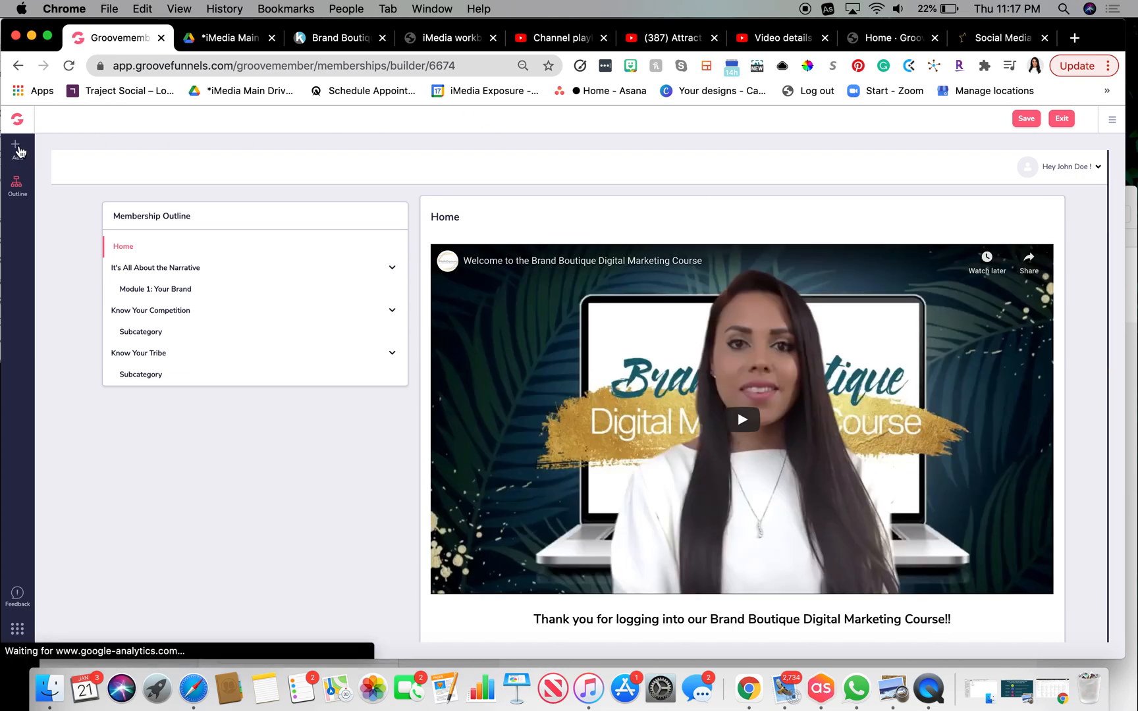
pyautogui.click(17, 146)
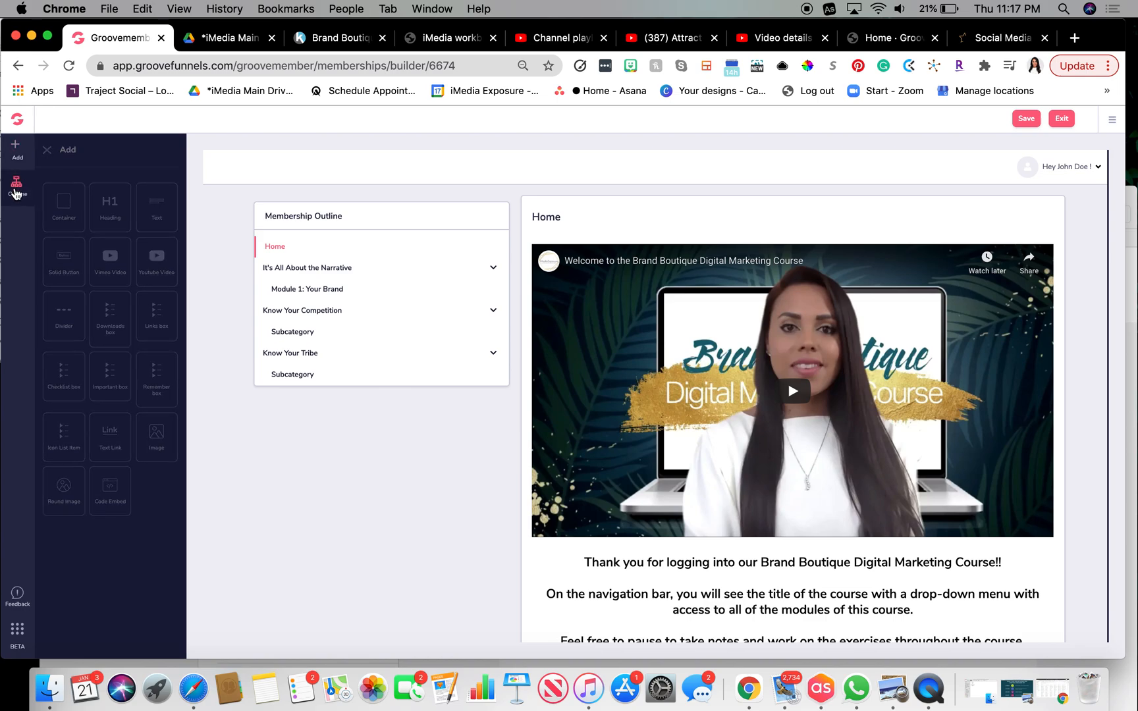
pyautogui.click(17, 181)
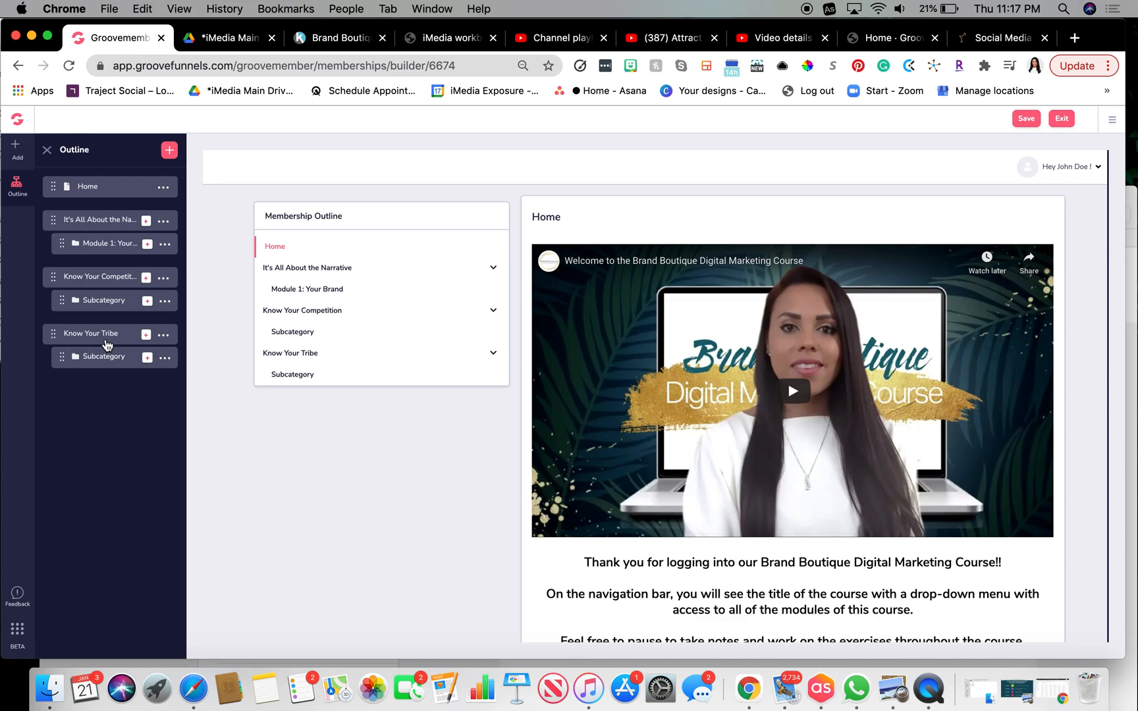
pyautogui.moveTo(132, 310)
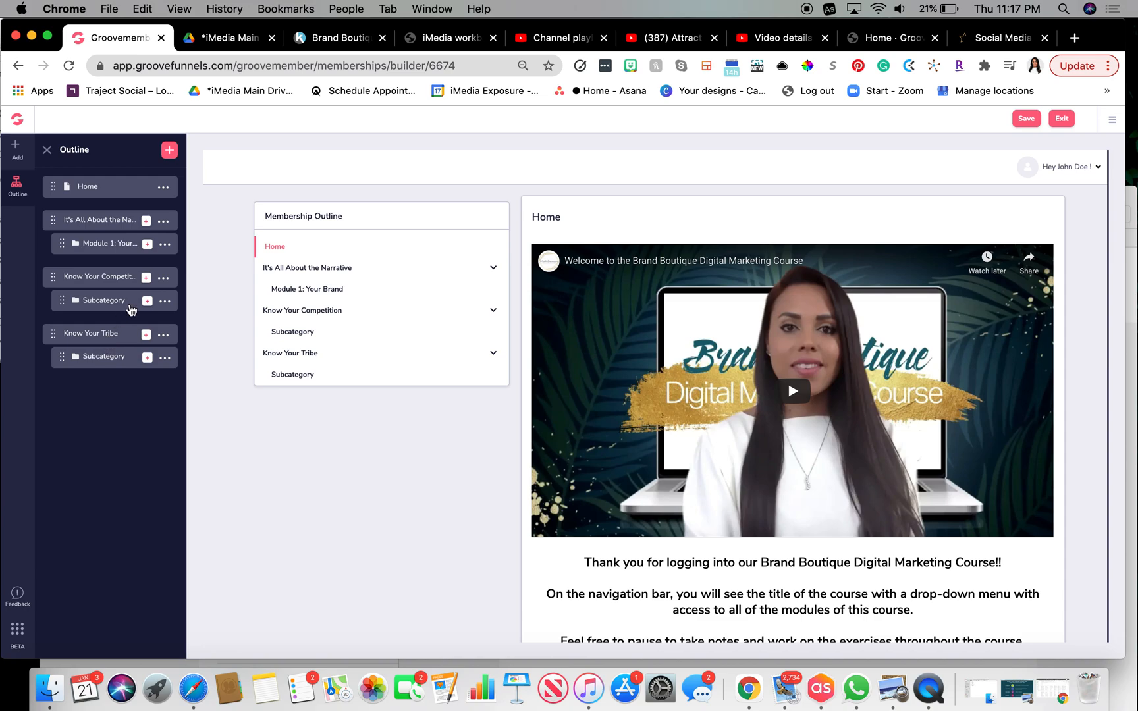
pyautogui.moveTo(235, 293)
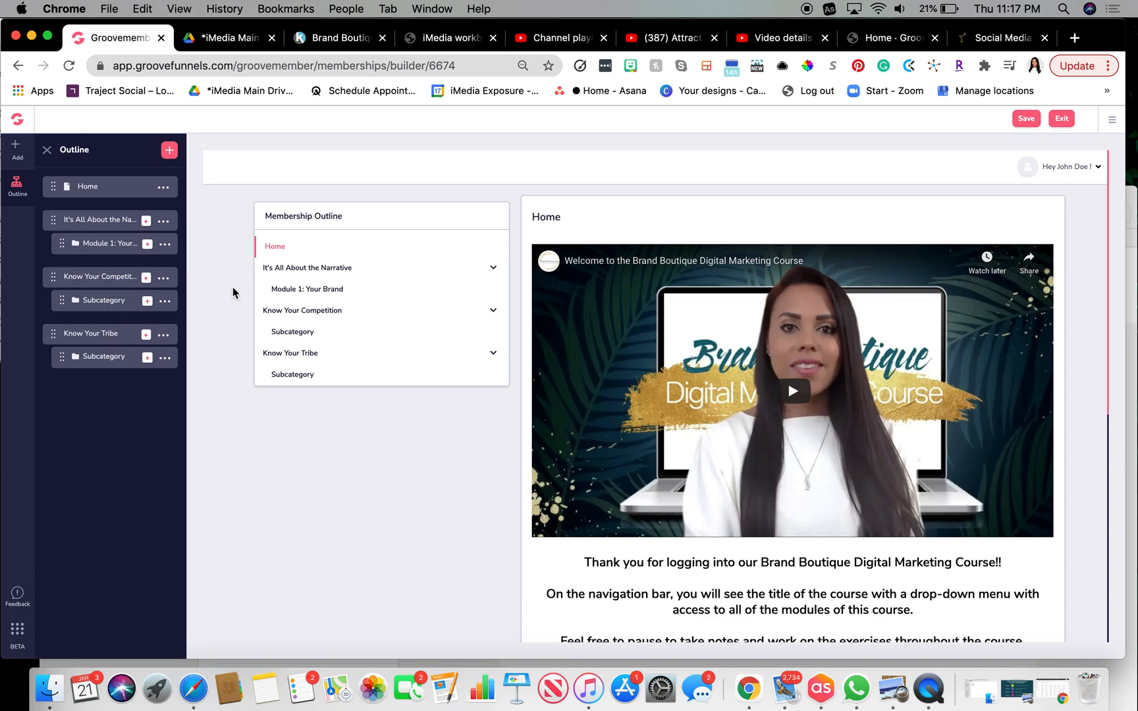
pyautogui.moveTo(100, 230)
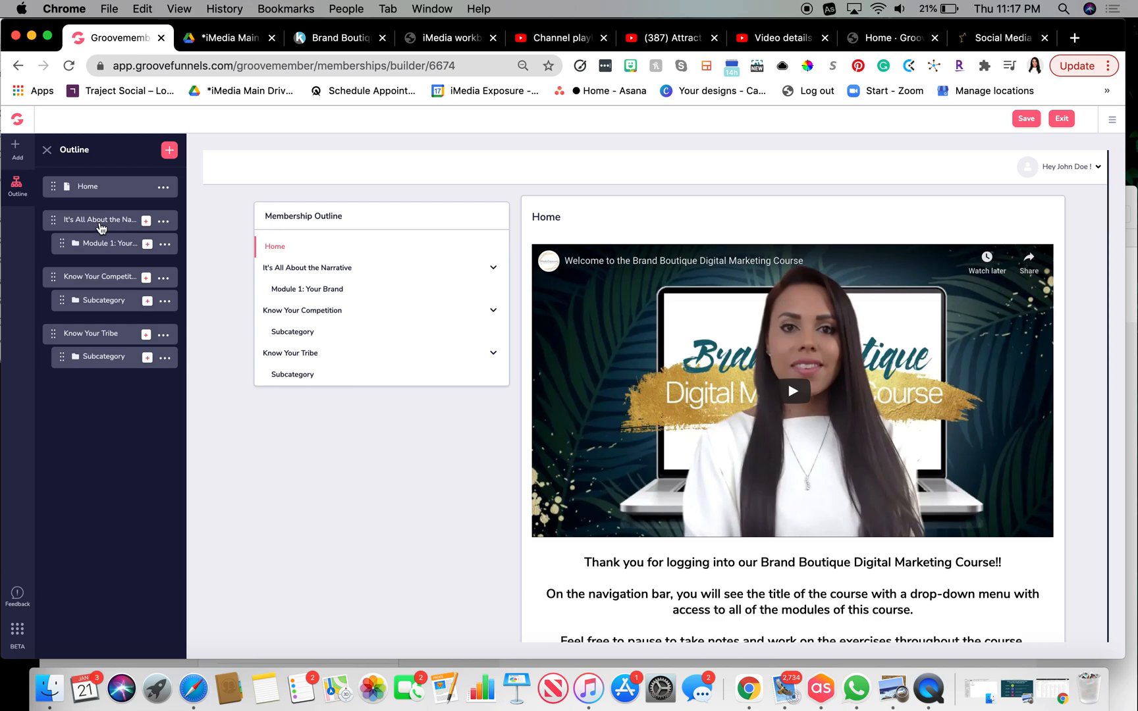
pyautogui.moveTo(112, 251)
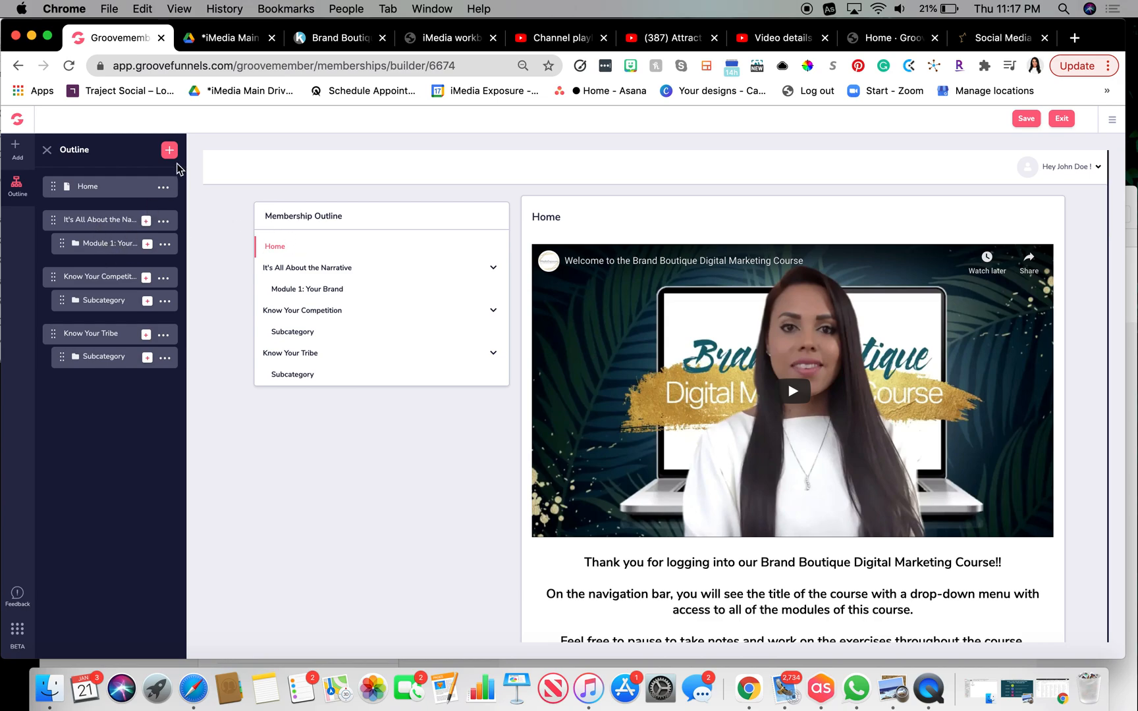
# Add a new category named 'Attract + Convert Your Perfect Client Online'
pyautogui.click(168, 150)
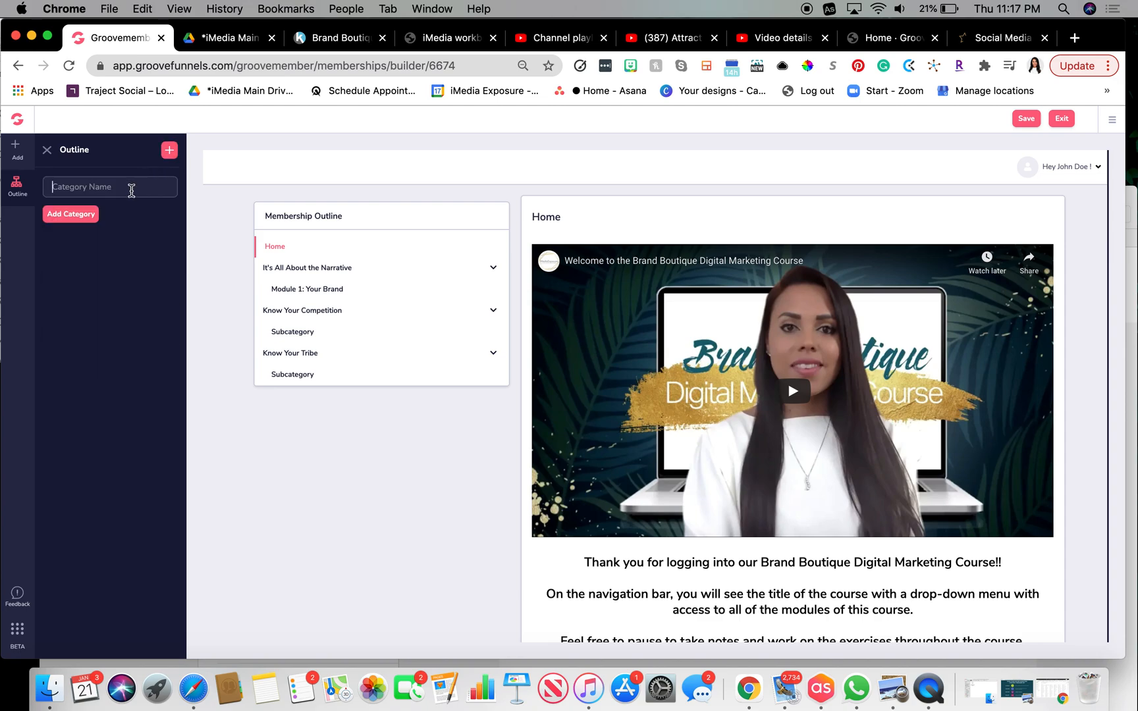
pyautogui.write('Attract')
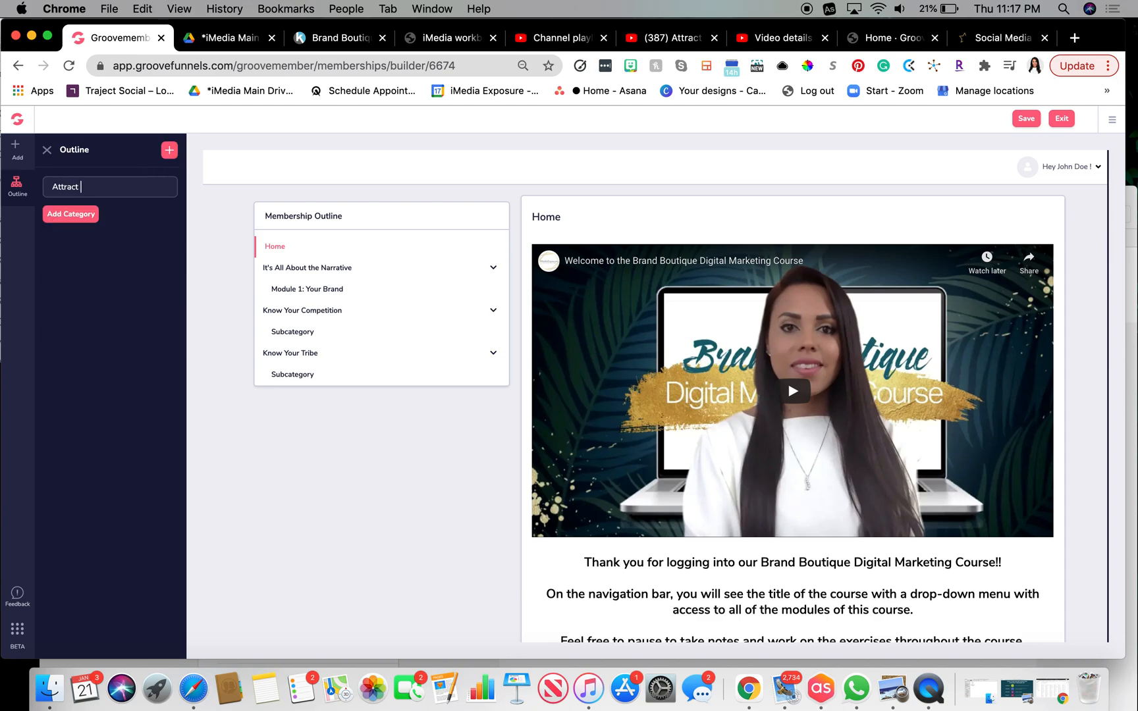
pyautogui.write('+ c')
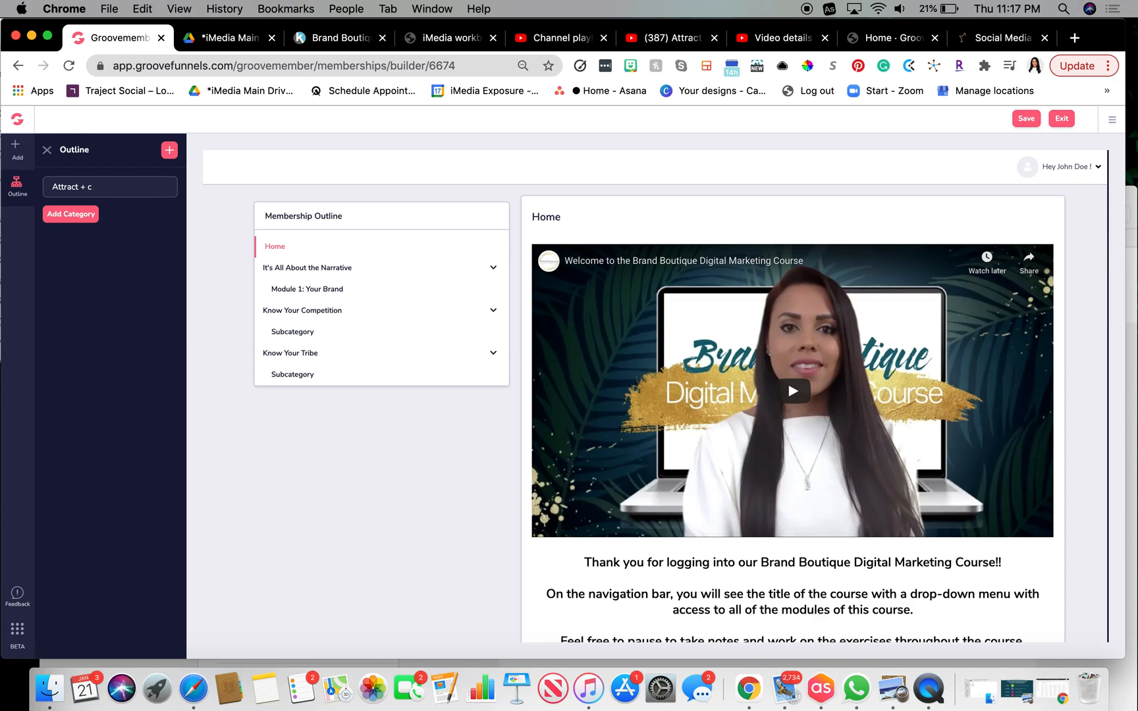
pyautogui.write('onvert')
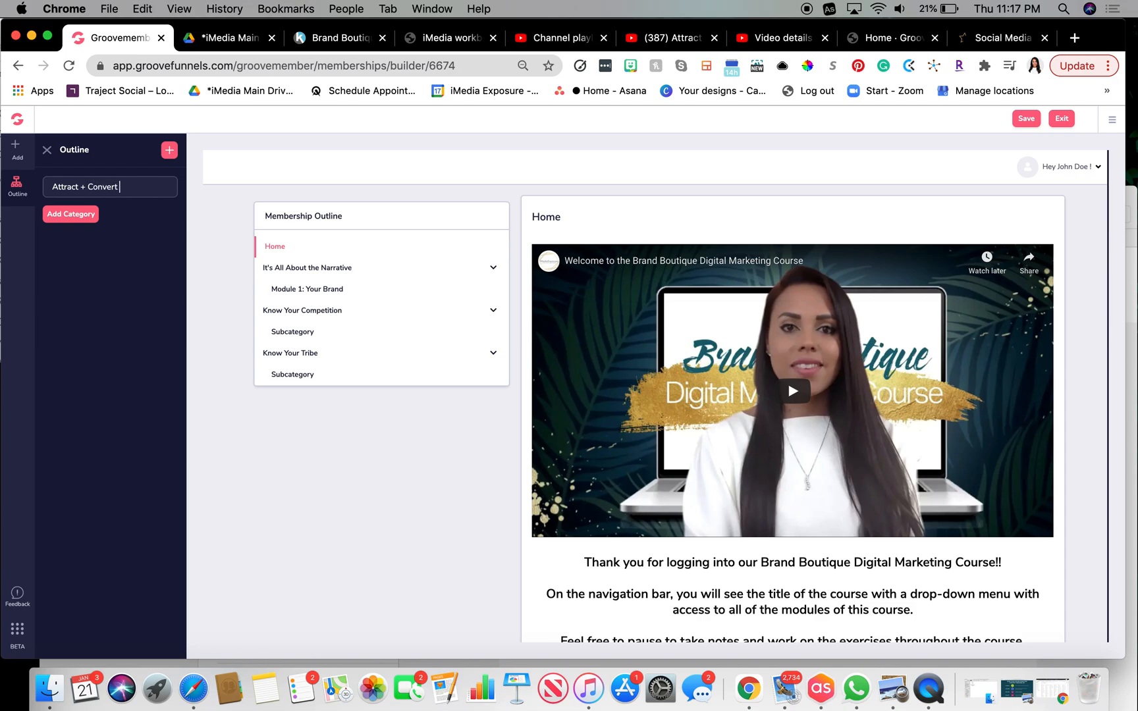
pyautogui.write('Your Perf')
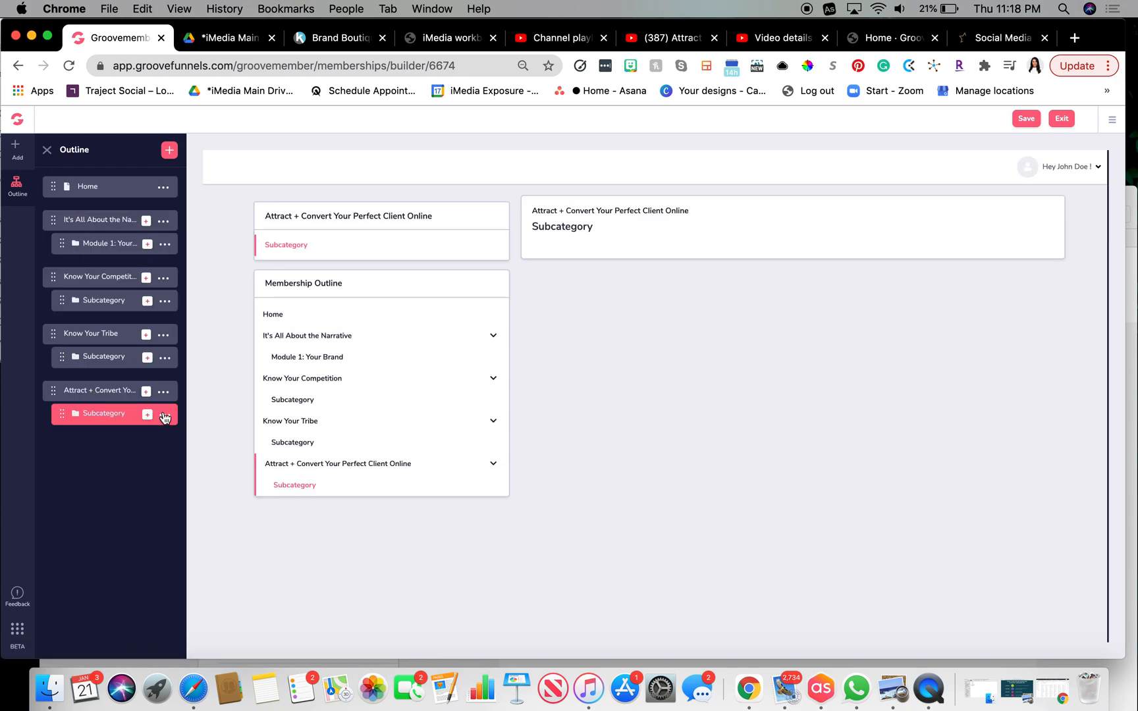
# Rename the new subcategory to the Module 4 title
pyautogui.click(165, 415)
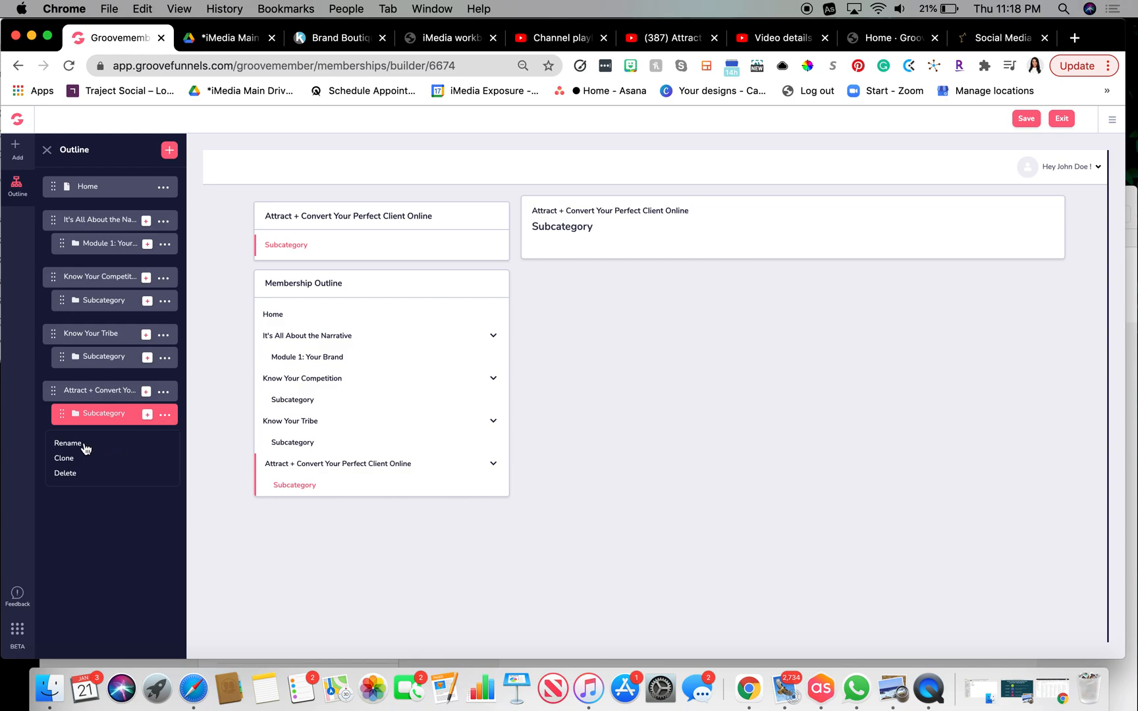
pyautogui.click(69, 444)
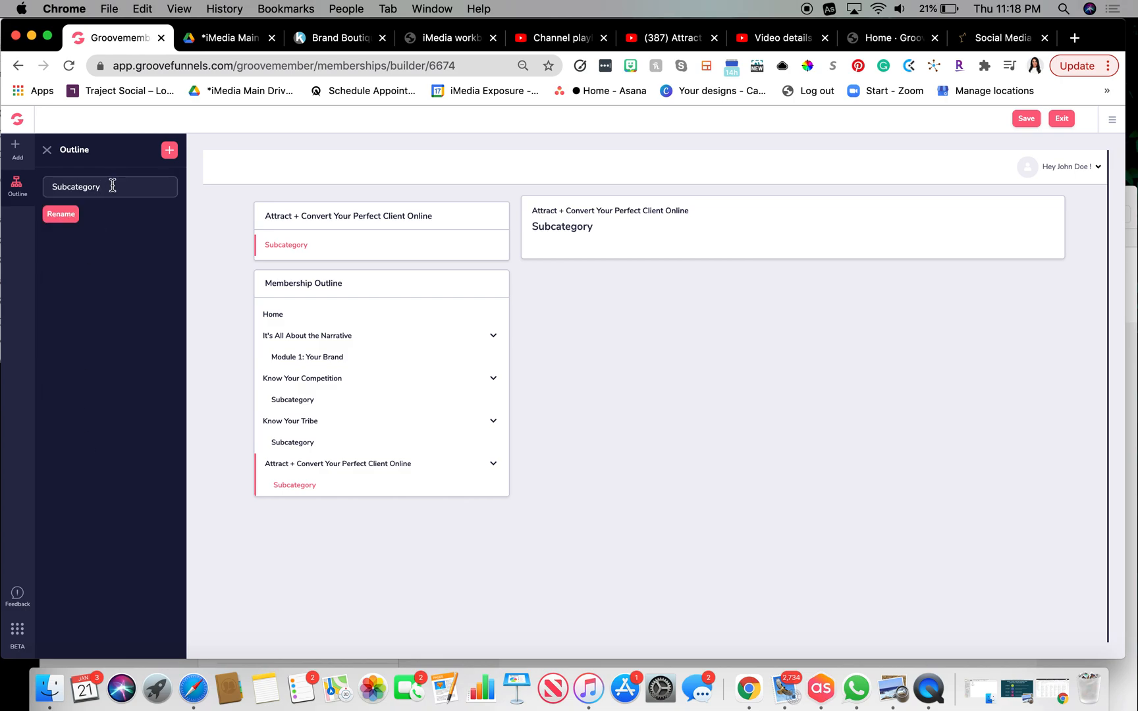
pyautogui.write('Module 4:')
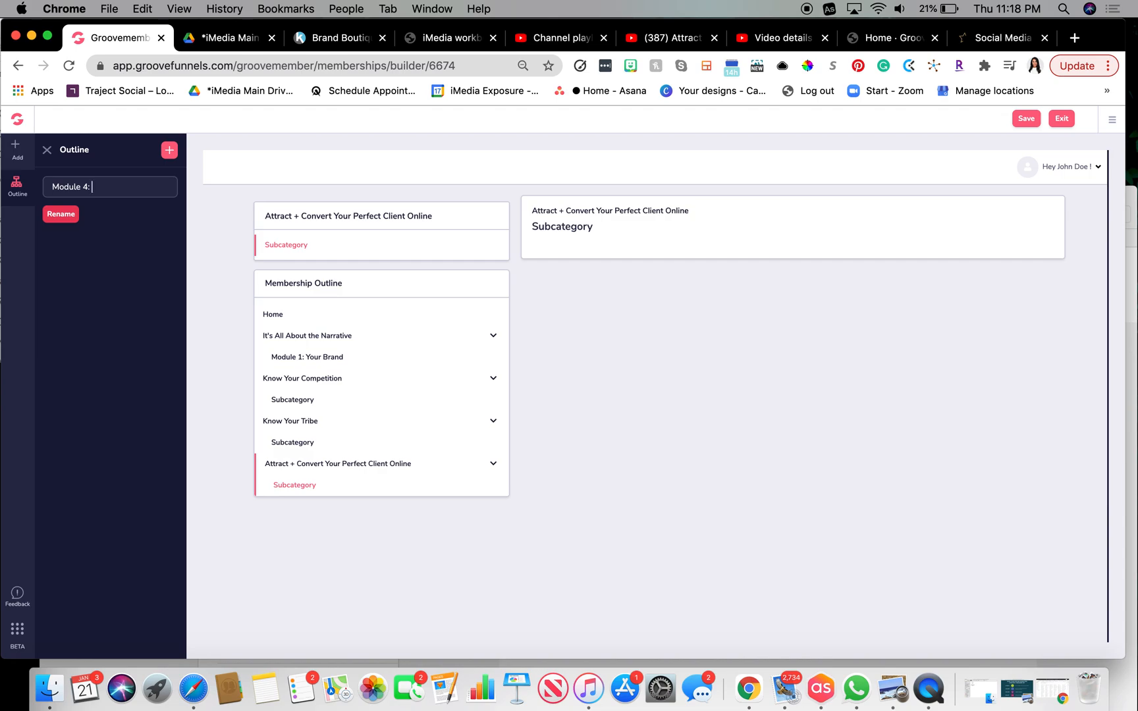
pyautogui.write('B')
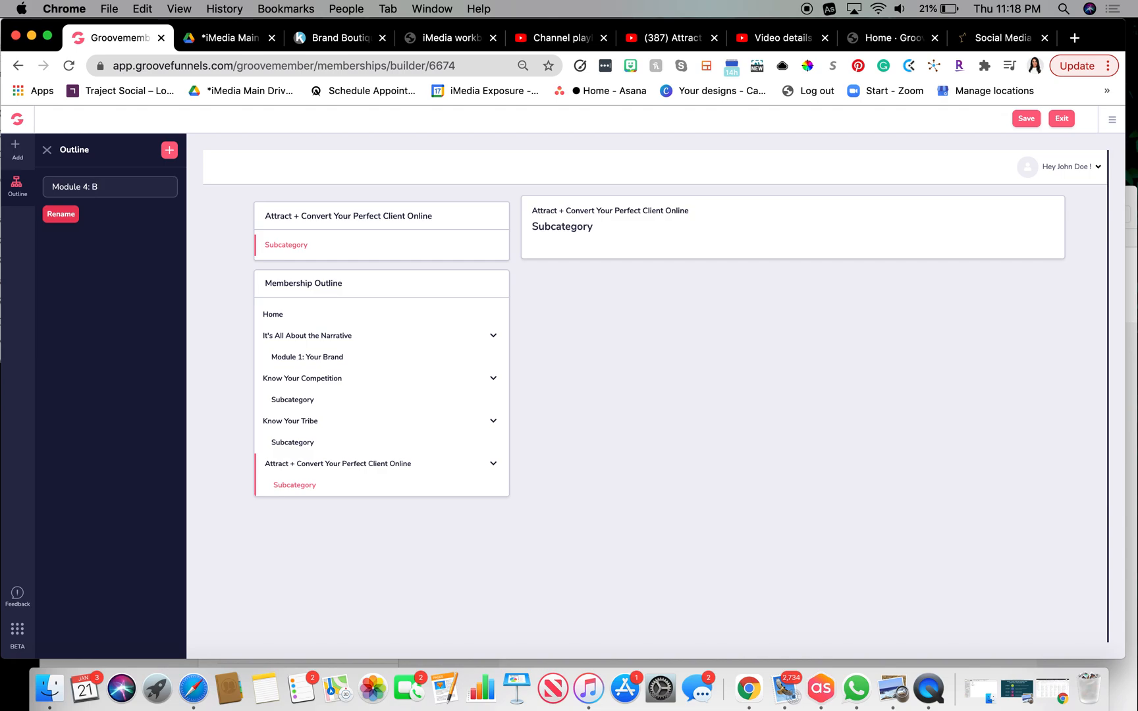
pyautogui.write('Sale')
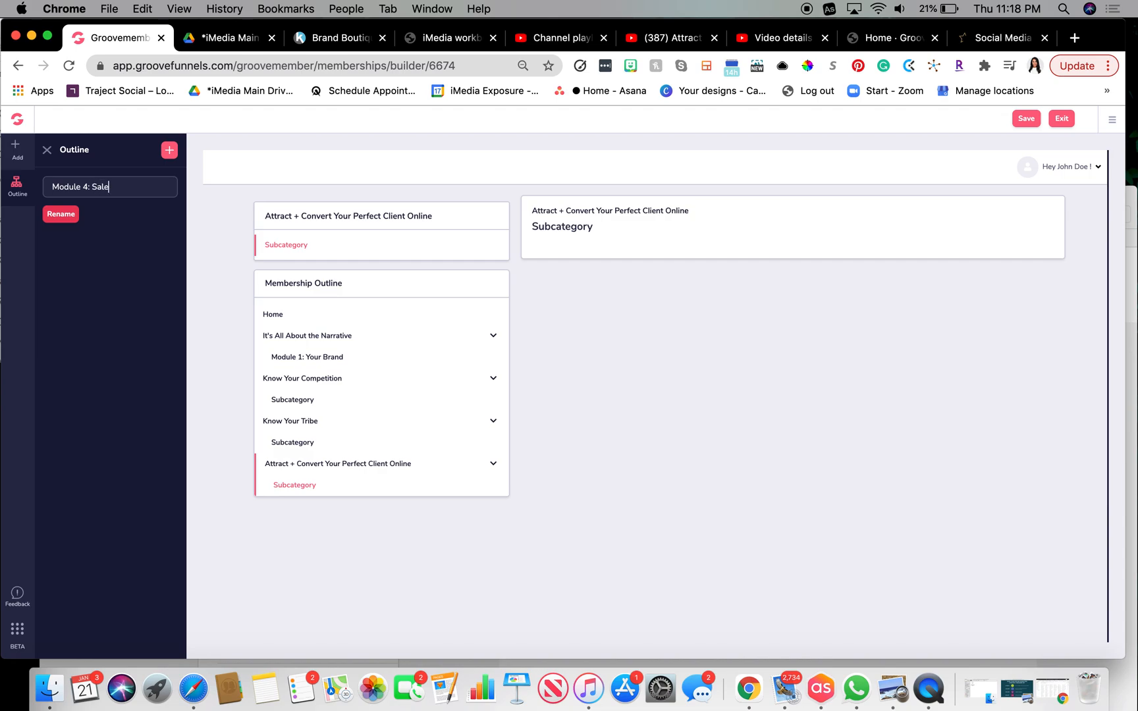
pyautogui.write('s')
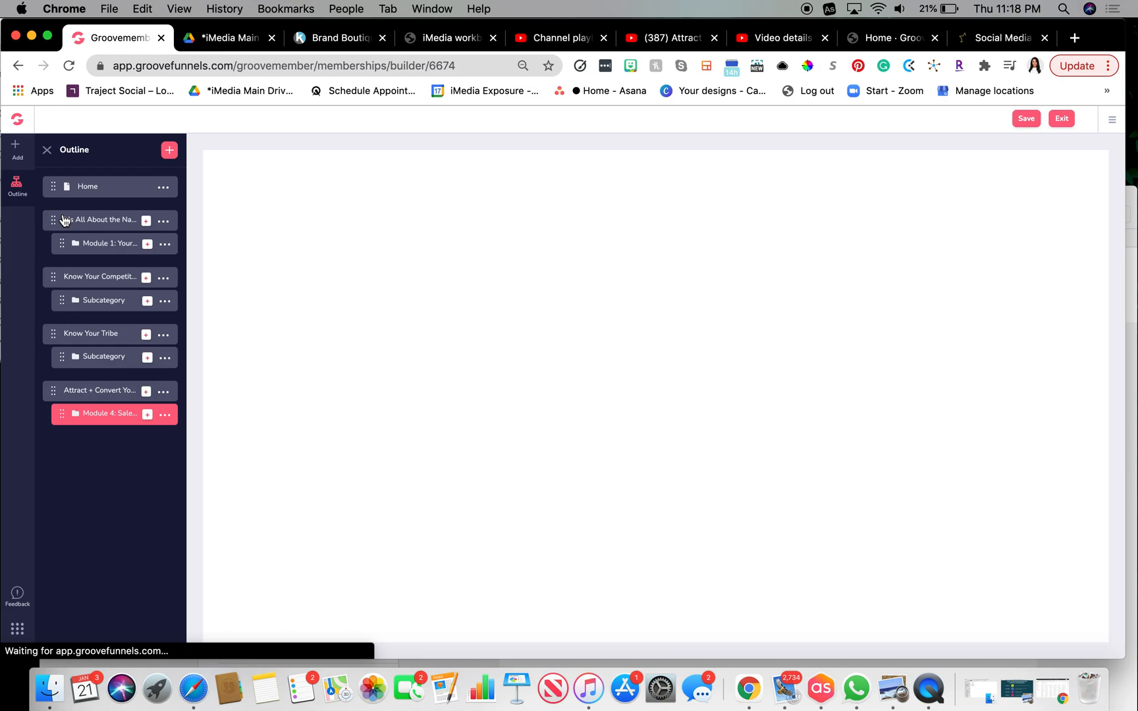
# On the Module 4 page, place a Youtube Video block with a Downloads box below it
pyautogui.click(106, 414)
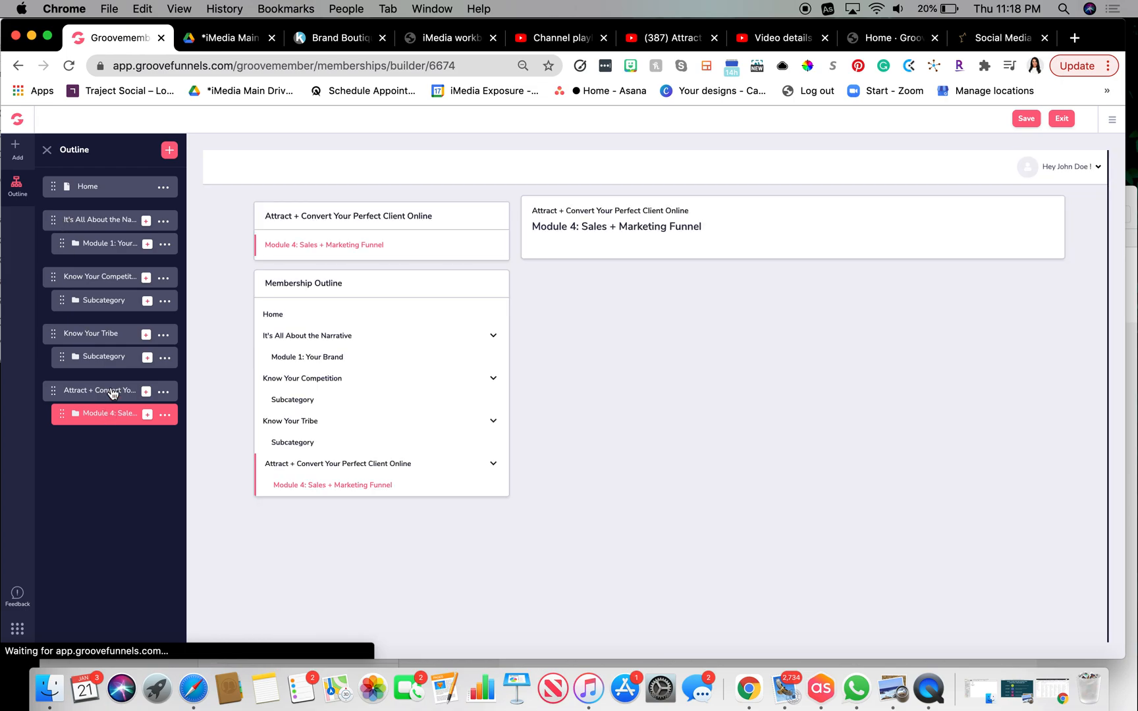
pyautogui.click(98, 390)
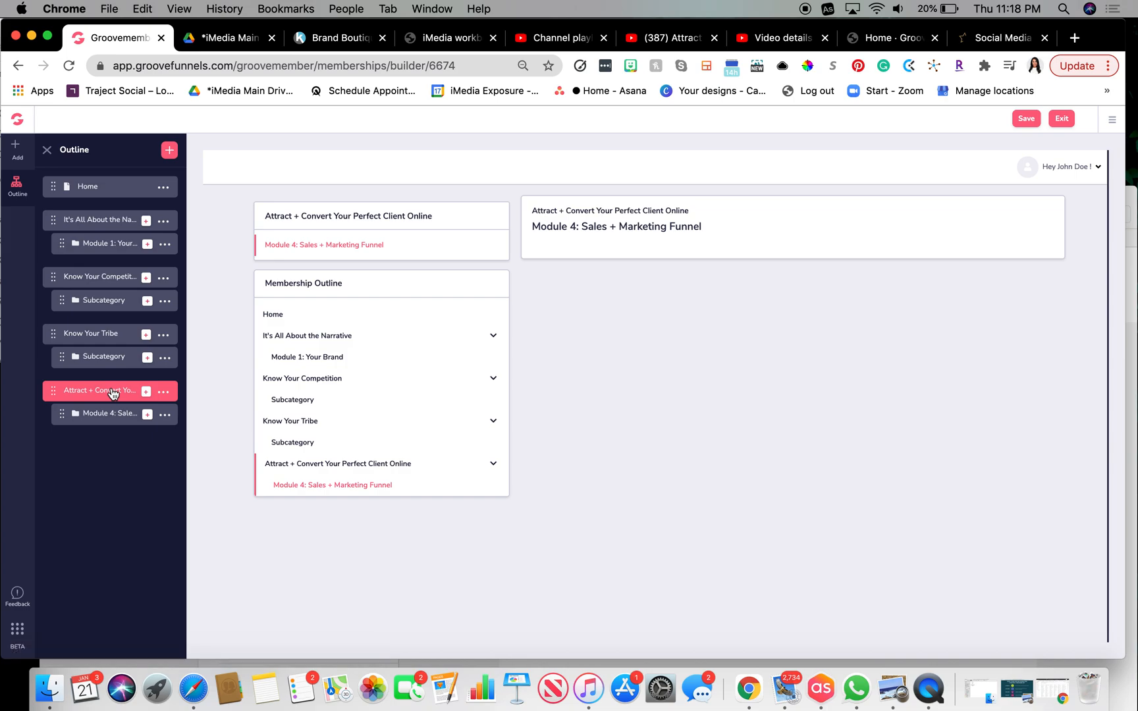
pyautogui.moveTo(108, 417)
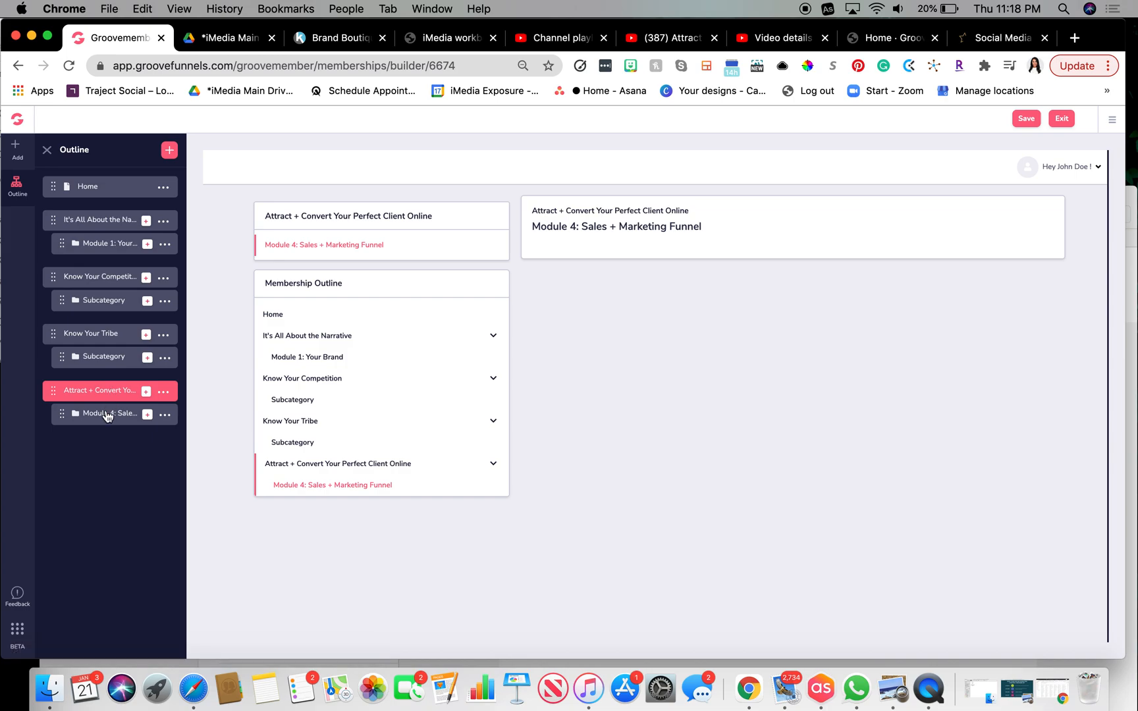
pyautogui.click(105, 413)
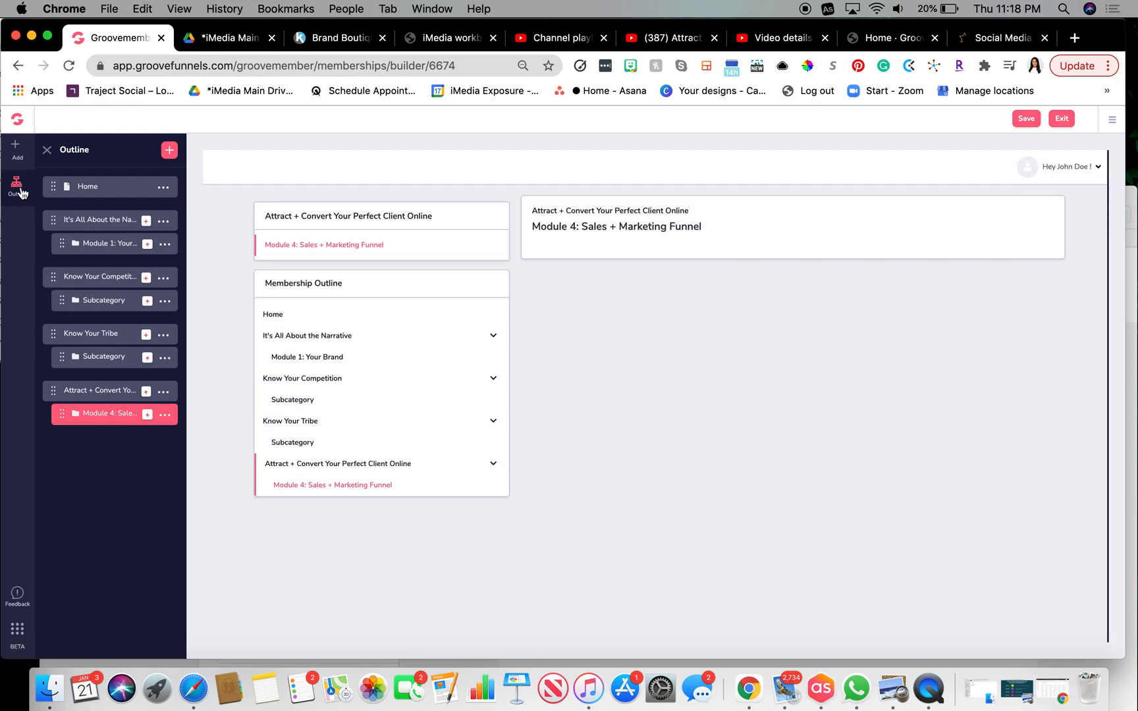
pyautogui.click(17, 148)
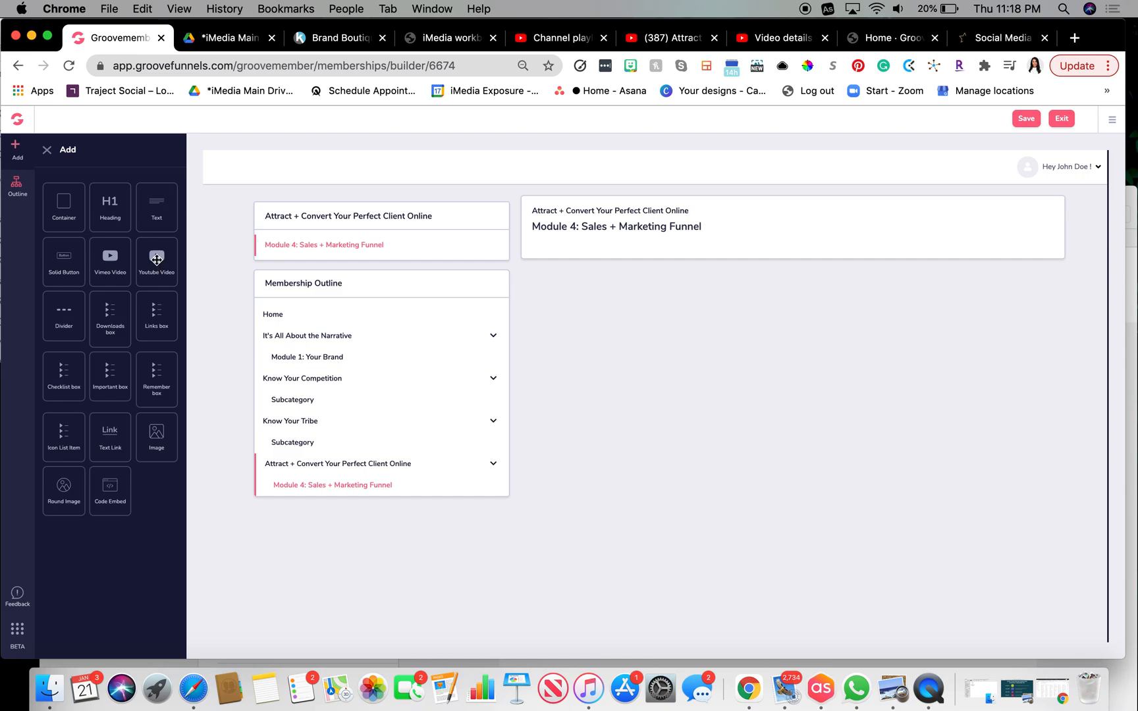
pyautogui.moveTo(155, 255); pyautogui.dragTo(589, 255)
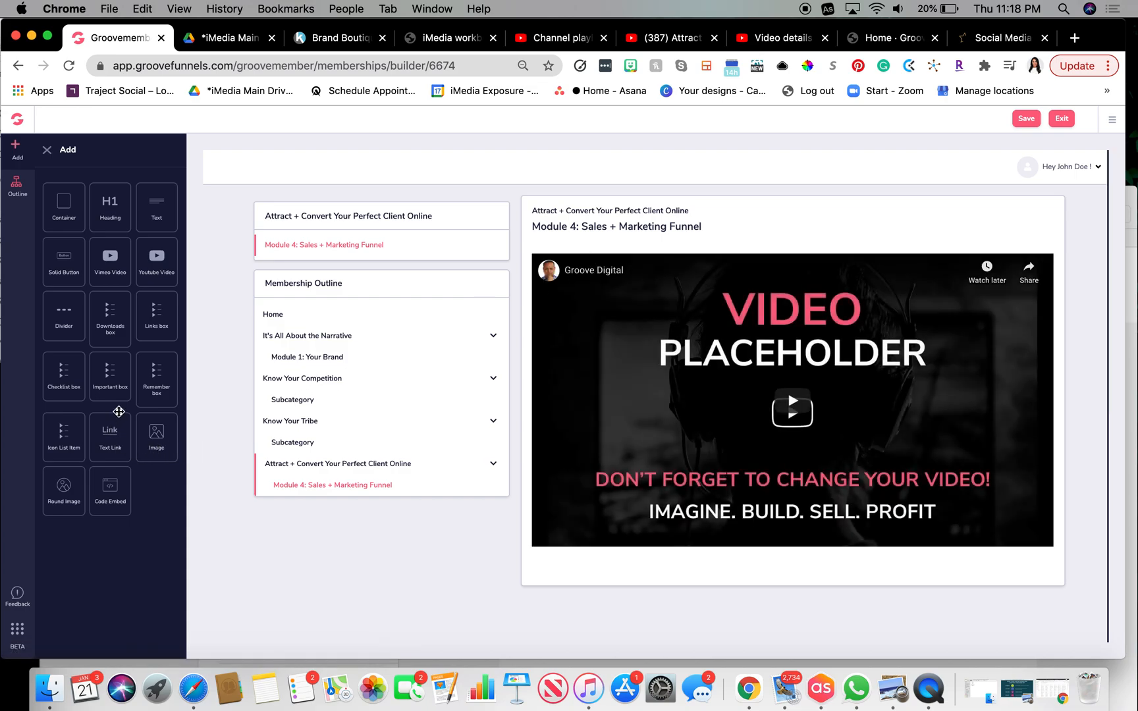
pyautogui.moveTo(109, 318); pyautogui.dragTo(579, 577)
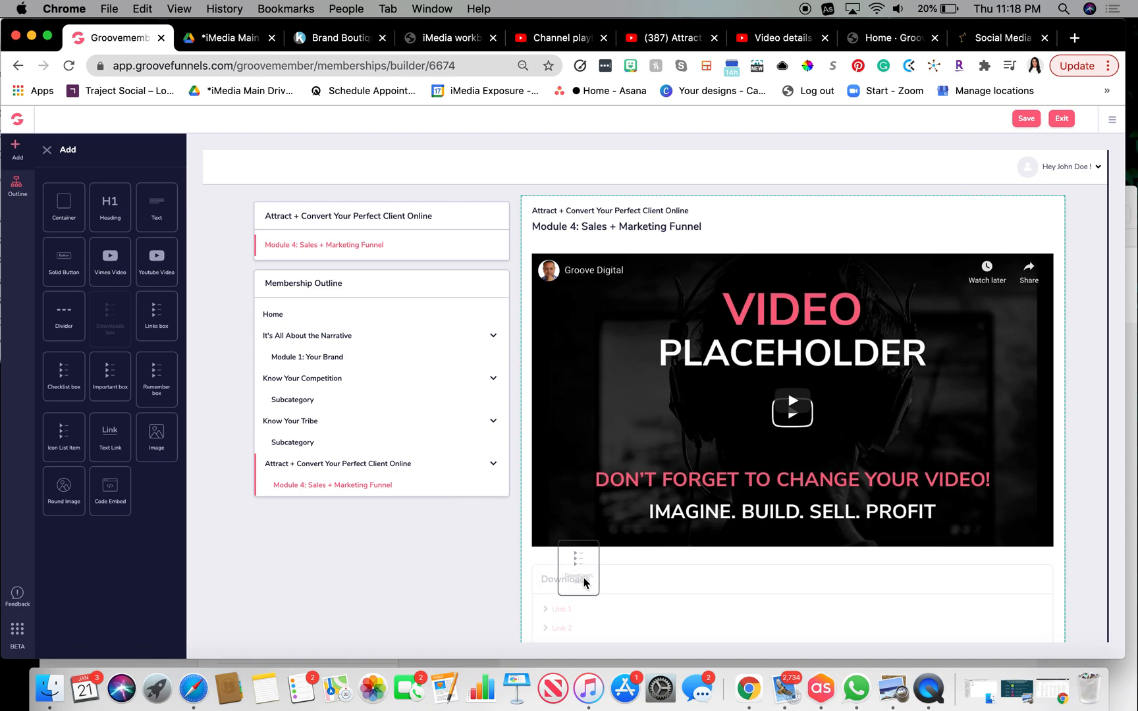
pyautogui.click(792, 406)
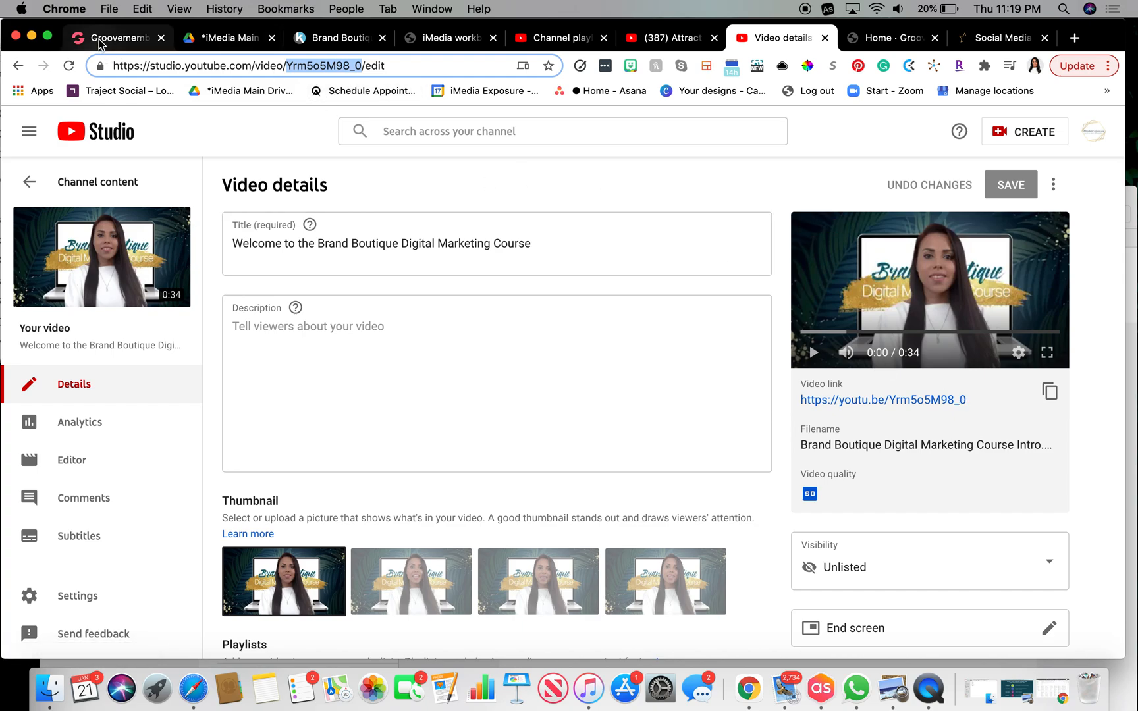
# Set the Youtube Video ID to Yrm5o5M98_0 and update the Module 4 video
pyautogui.click(121, 38)
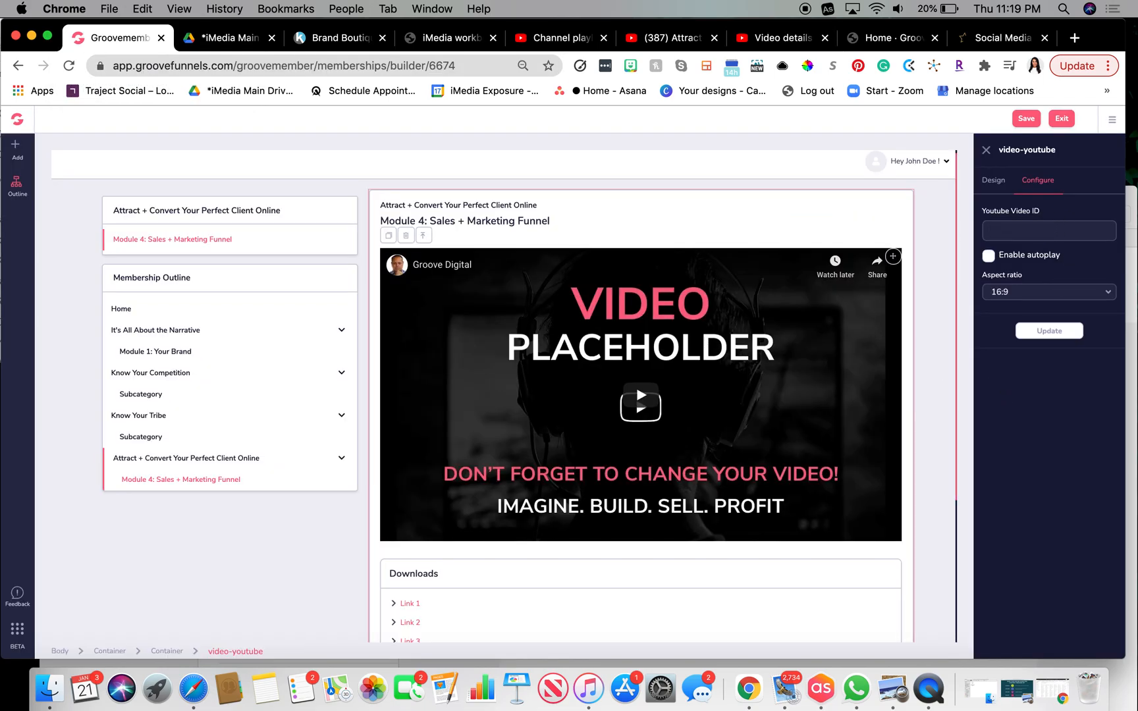
pyautogui.write('Yrm5o5M98_0')
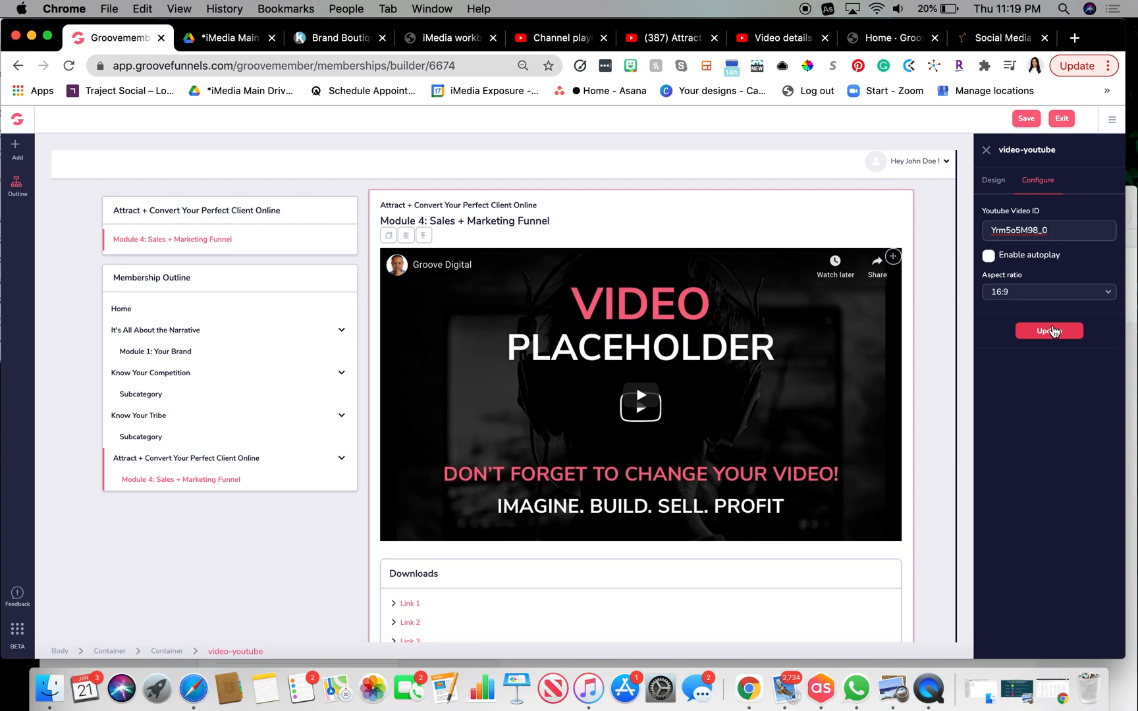
pyautogui.click(1050, 330)
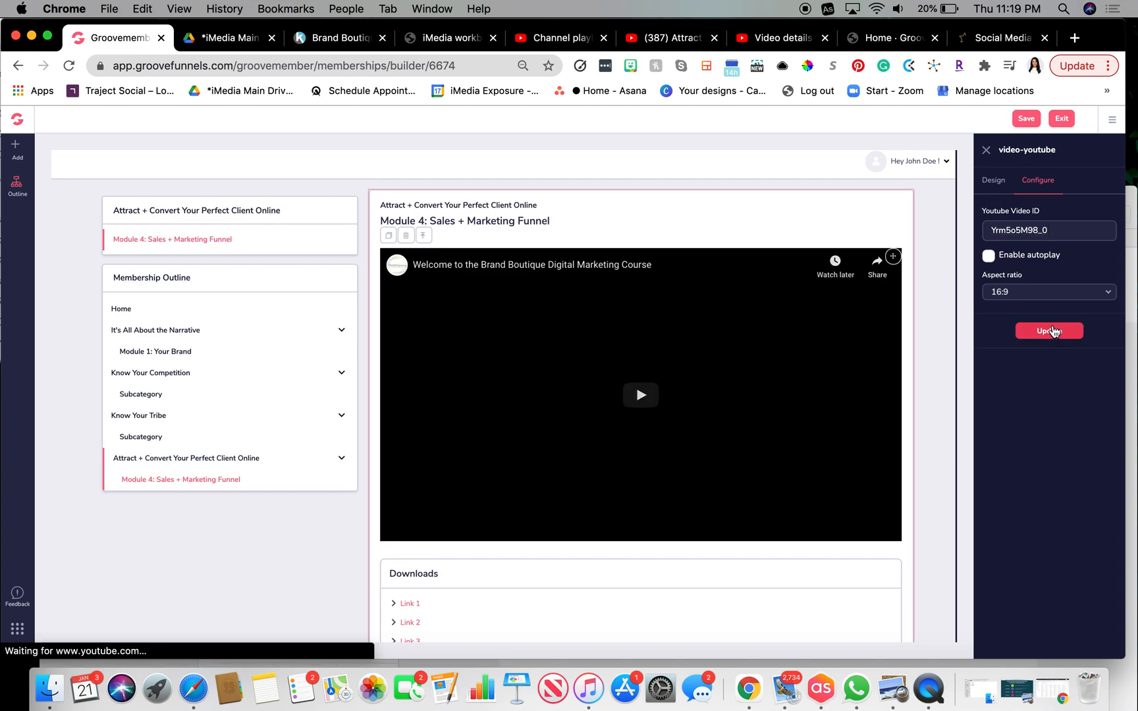
pyautogui.click(1050, 331)
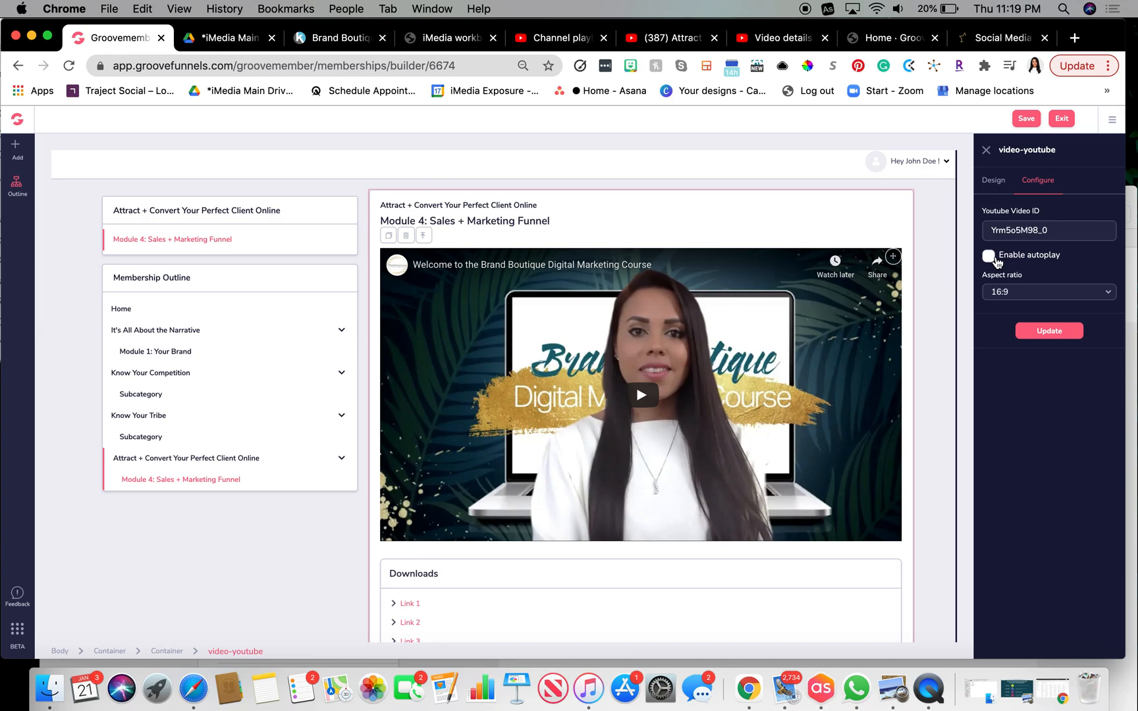
# Show the youtu.be share link for the Attract and Convert Your Perfect Client video
pyautogui.click(670, 39)
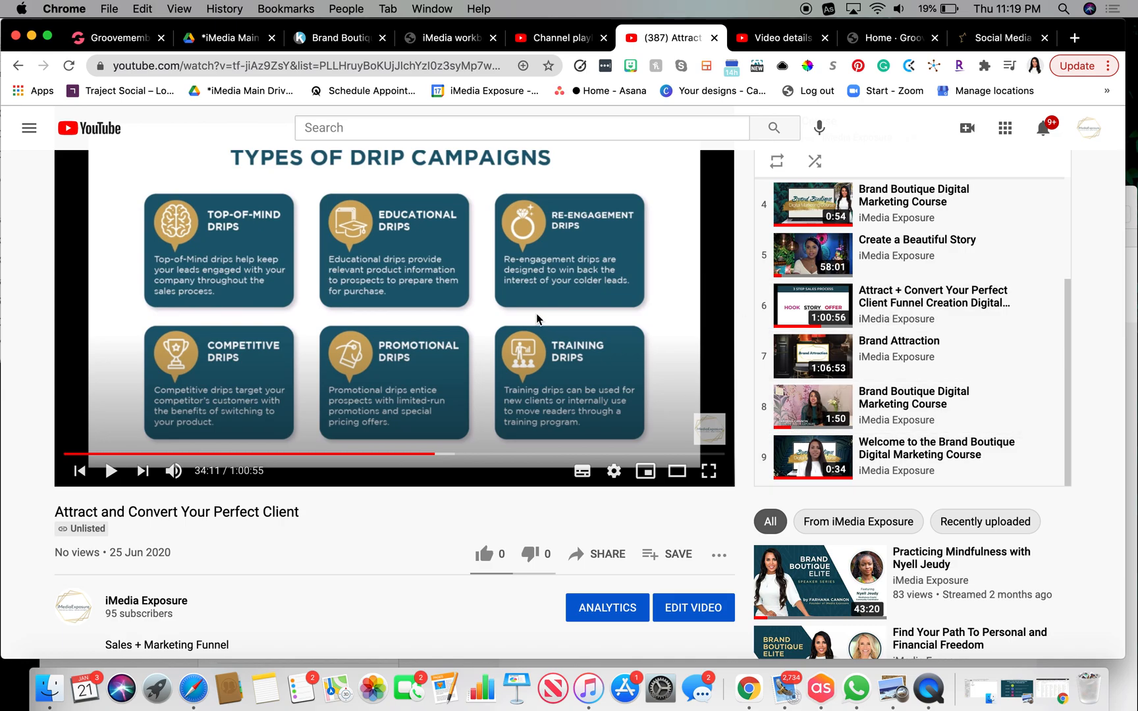
pyautogui.scroll(-3)
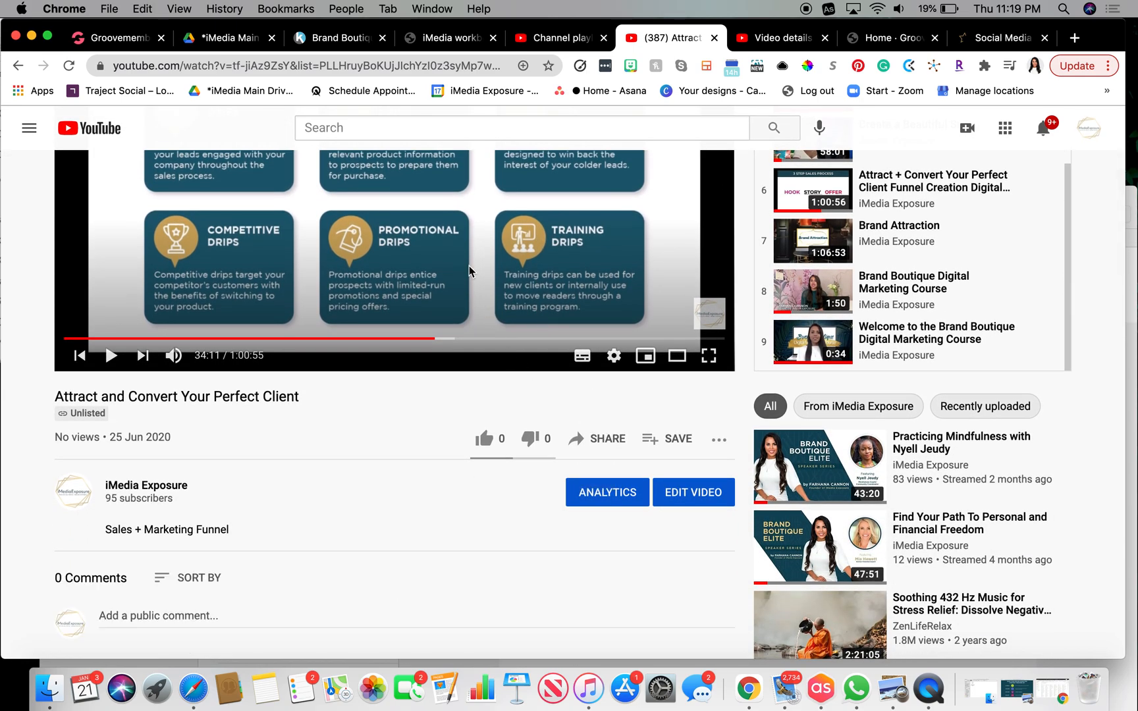
pyautogui.moveTo(601, 443)
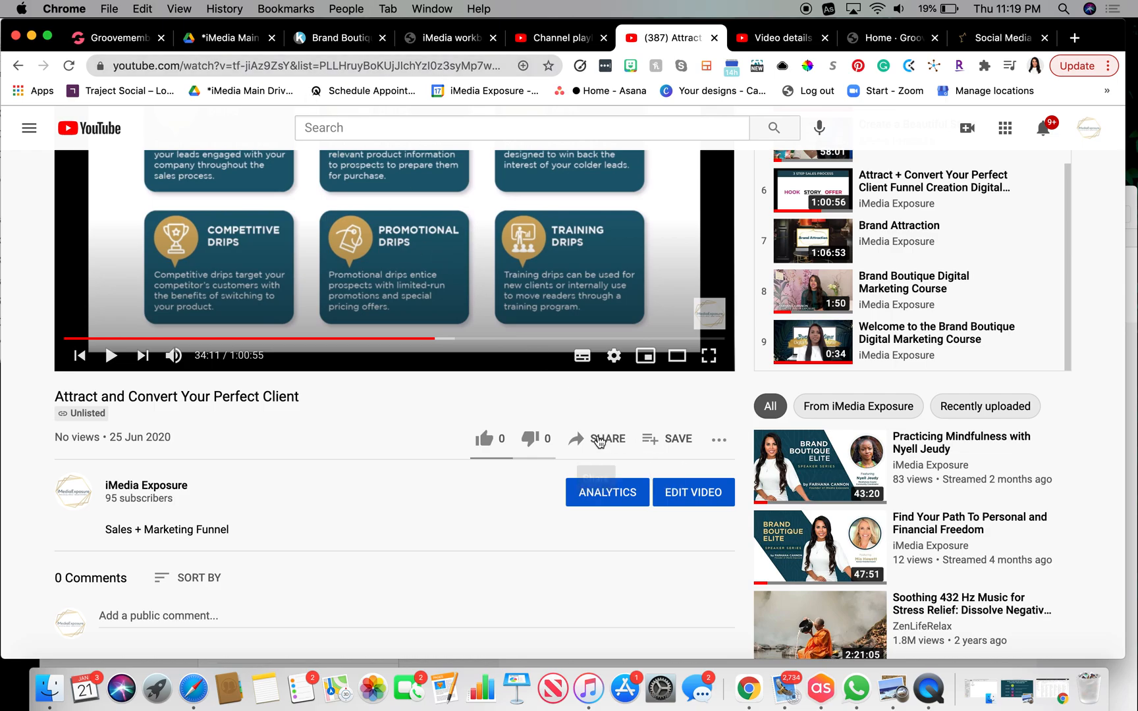
pyautogui.click(607, 440)
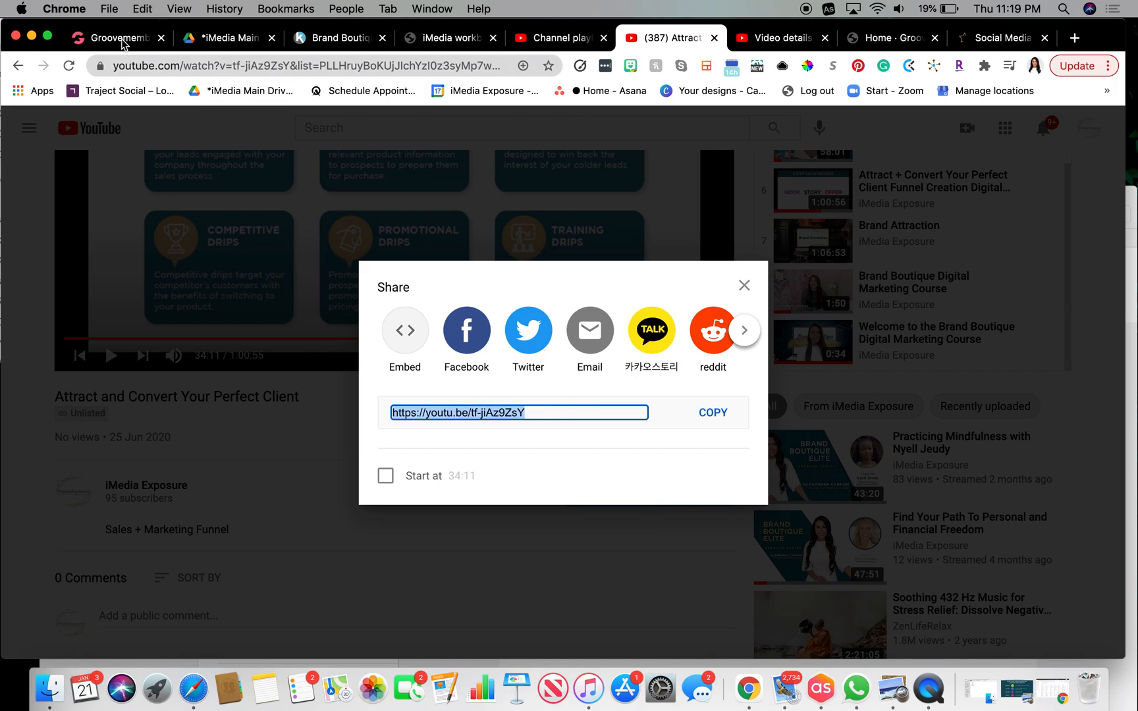
# Replace the Youtube Video ID with tf-jiAz9ZsY and update the Module 4 video
pyautogui.click(118, 38)
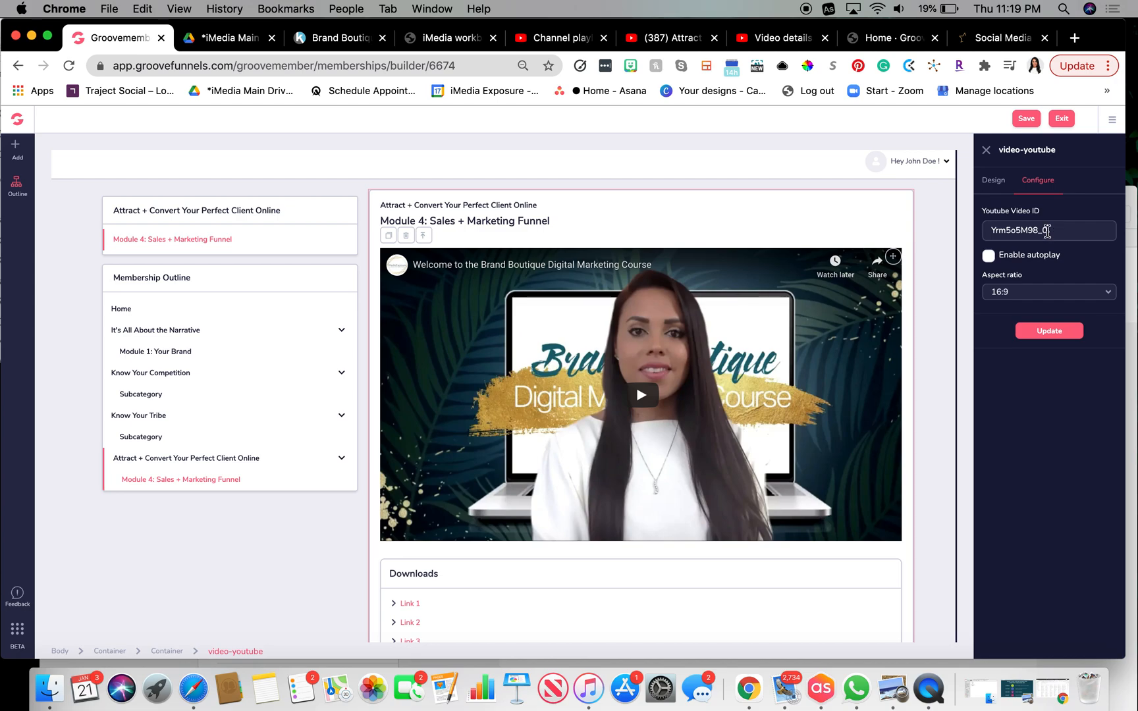
pyautogui.write('https://youtu.be/tf-jiAz9ZsY')
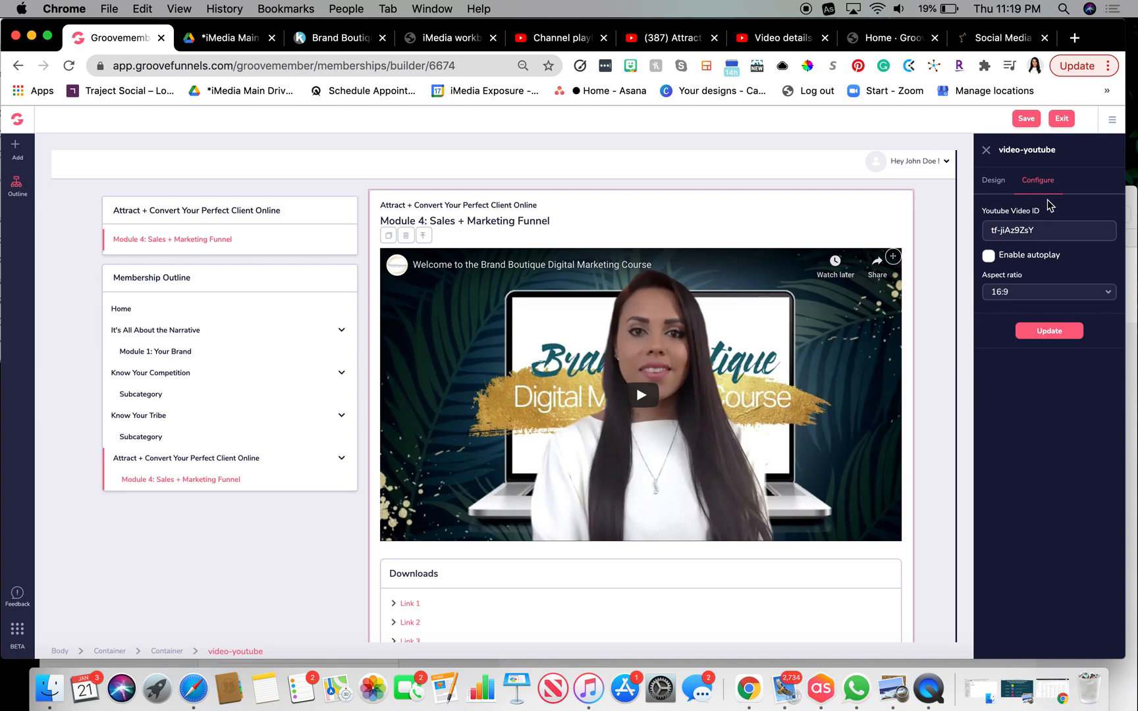
pyautogui.click(1045, 230)
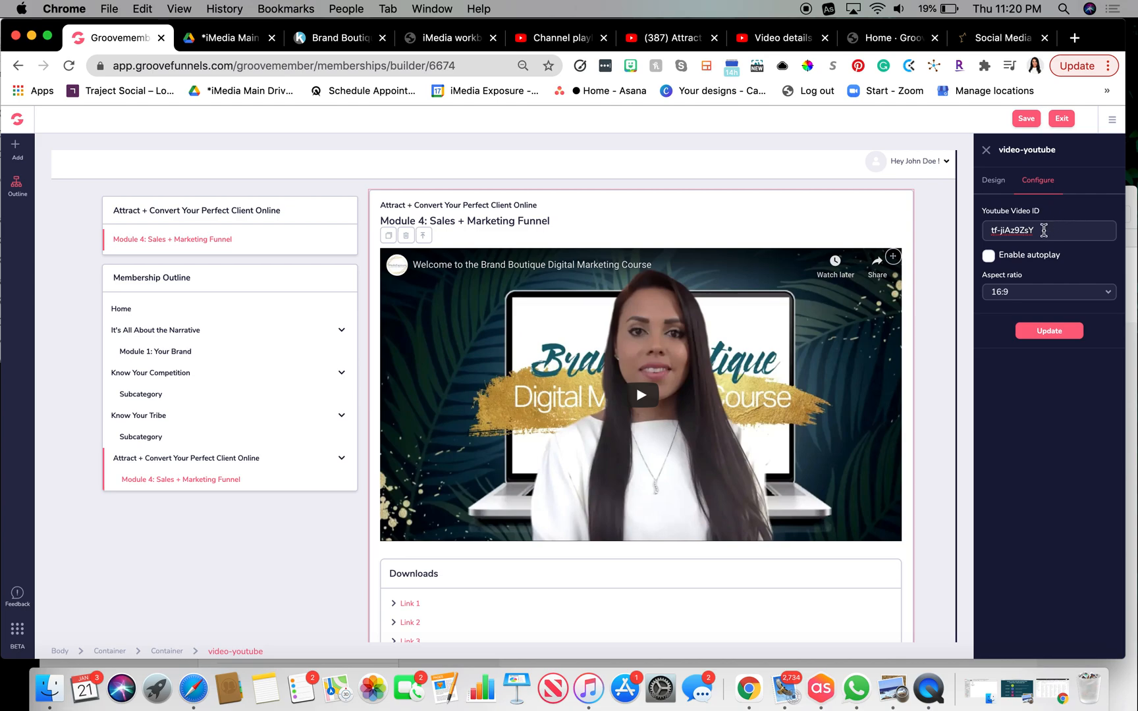
pyautogui.click(1050, 331)
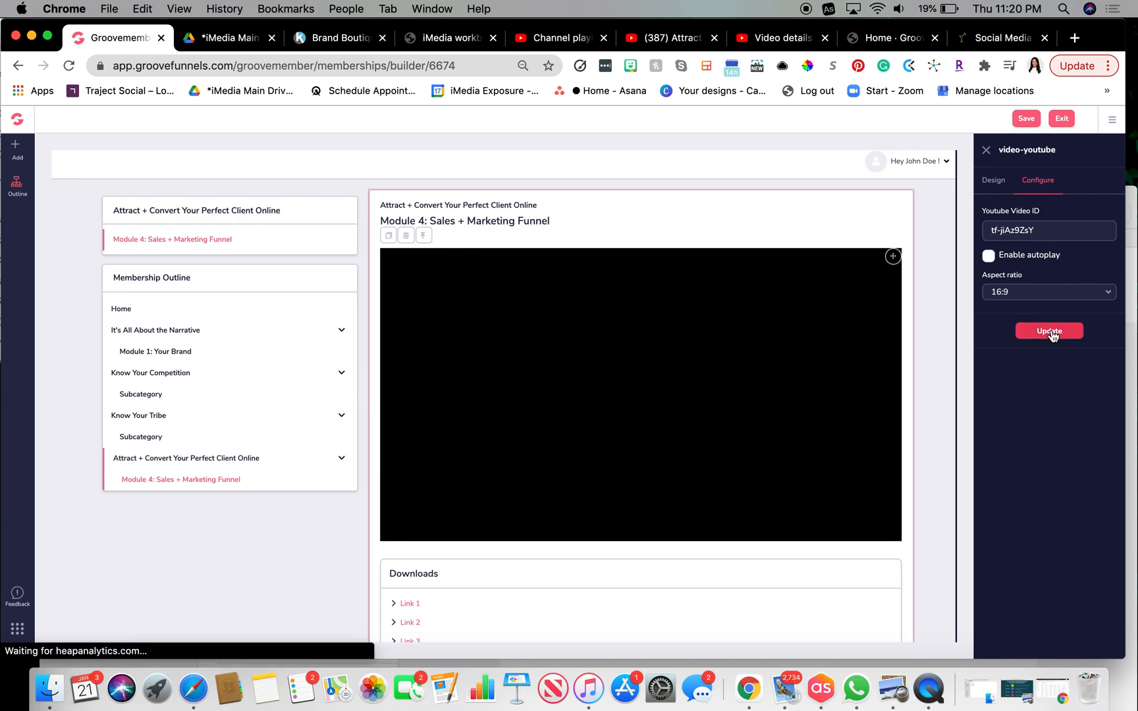
pyautogui.click(1050, 330)
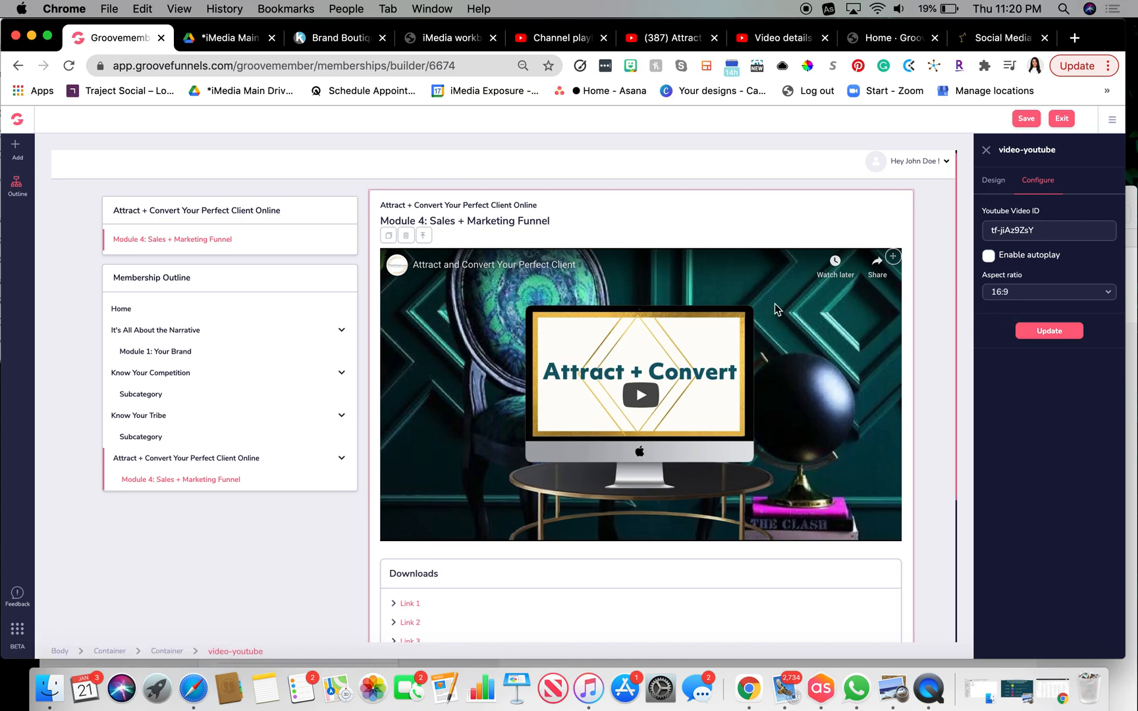
pyautogui.moveTo(488, 264)
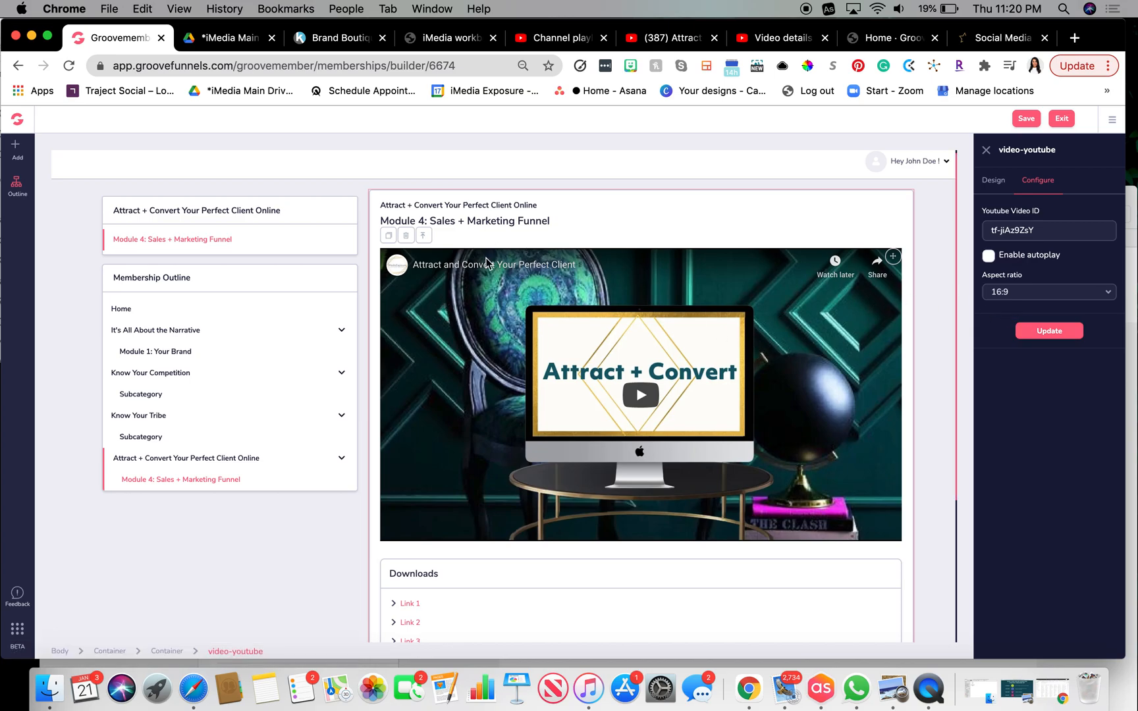
pyautogui.scroll(-3)
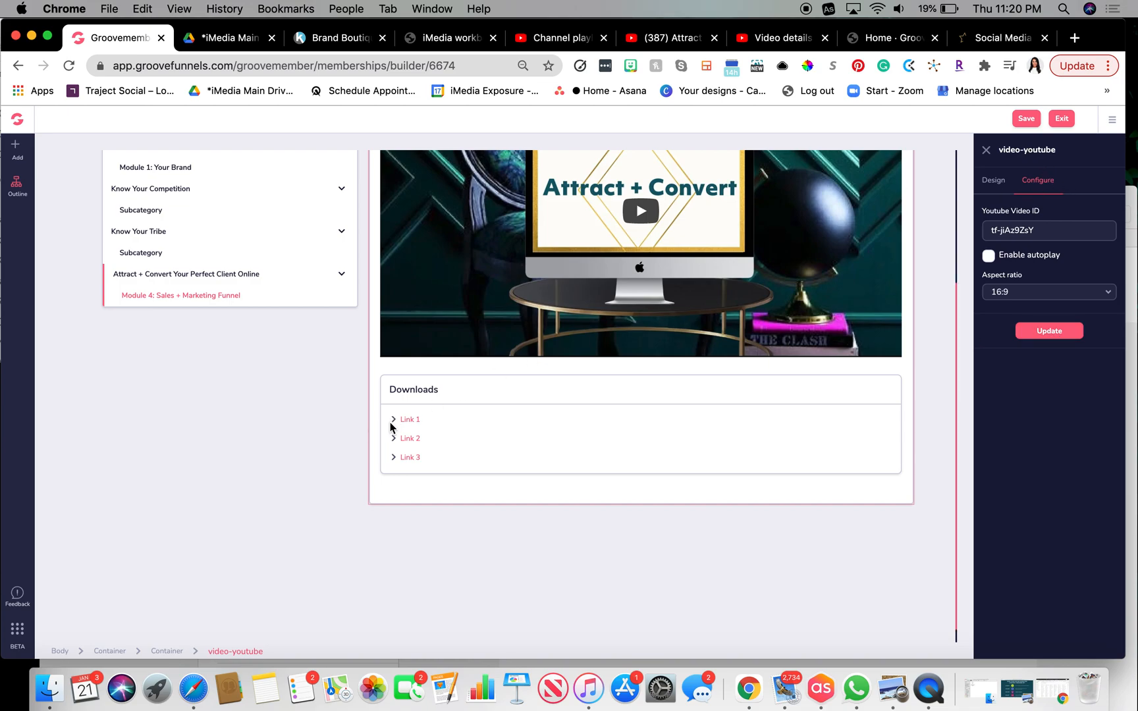
# Make Link 1 read 'Worksheet', point it to the Brand Workbook file, update, and exit
pyautogui.click(409, 421)
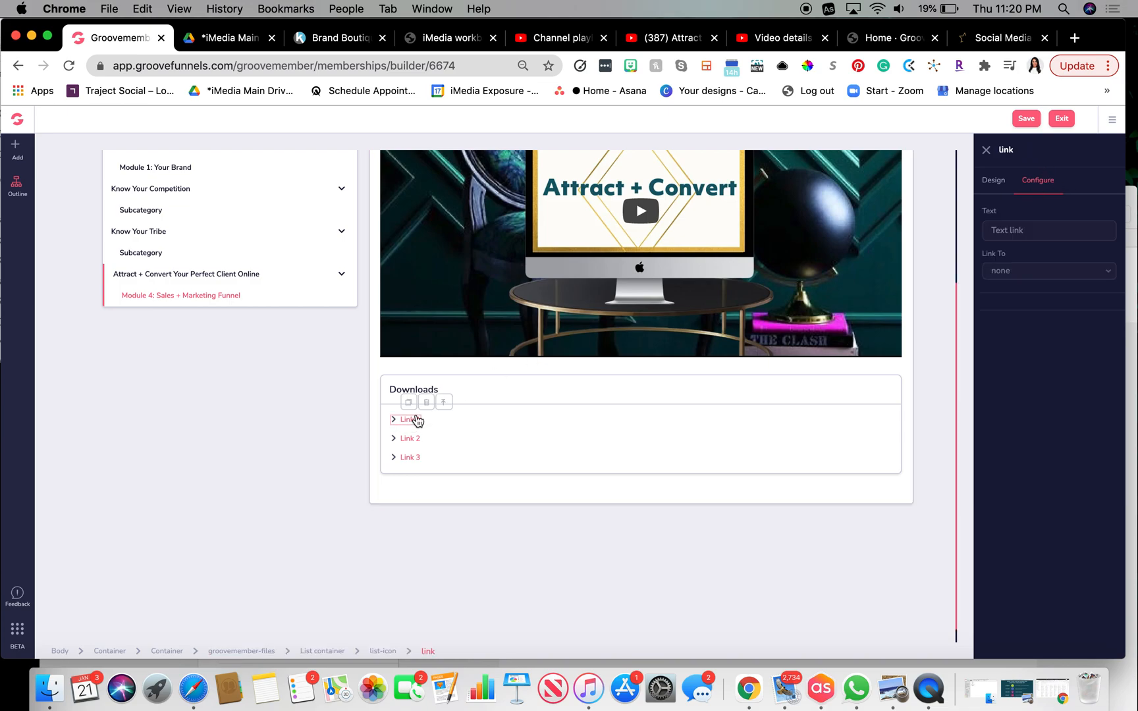
pyautogui.click(406, 421)
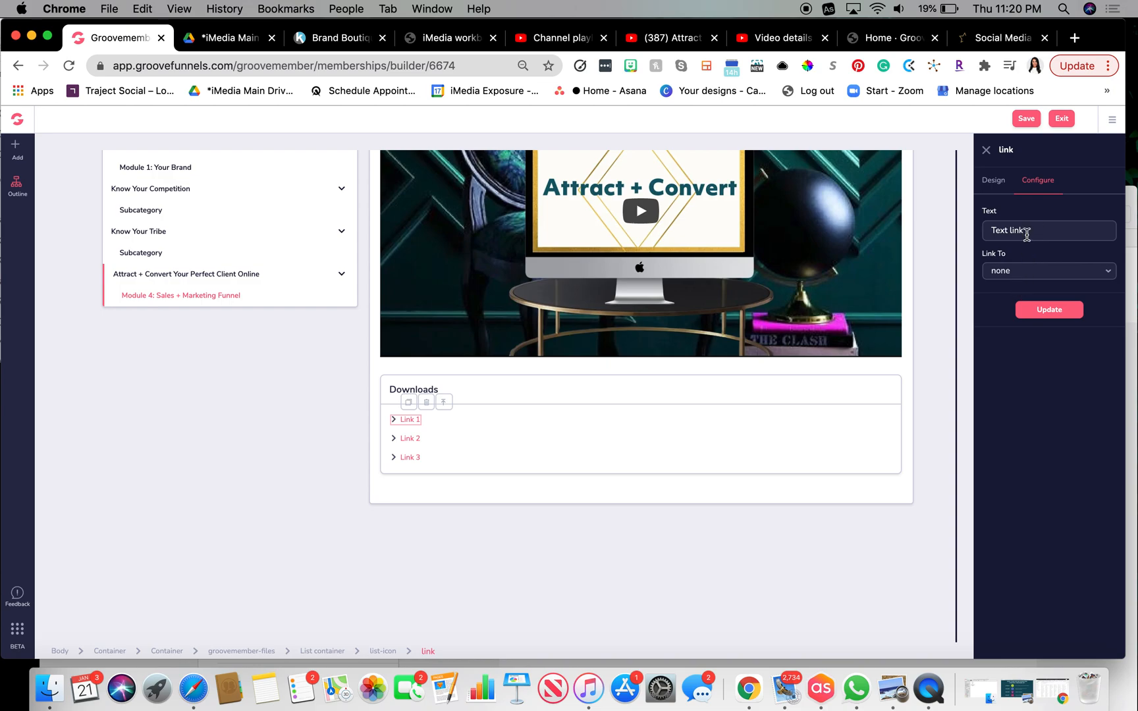
pyautogui.click(1049, 271)
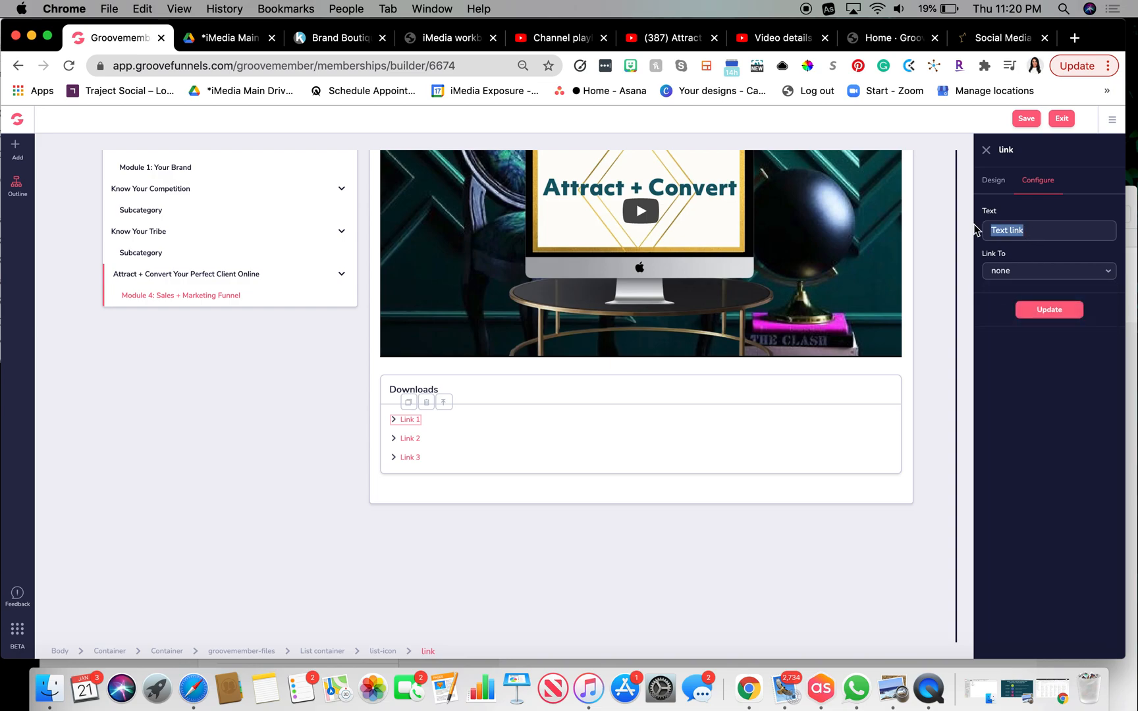
pyautogui.write('Worksh')
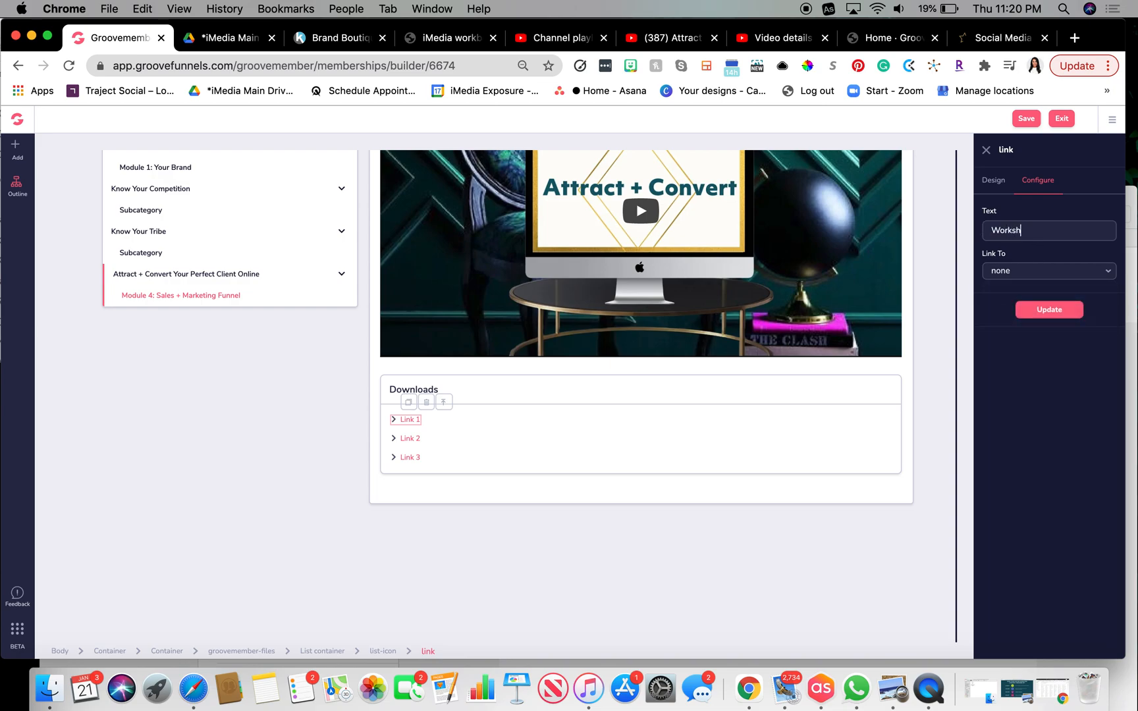
pyautogui.click(1049, 272)
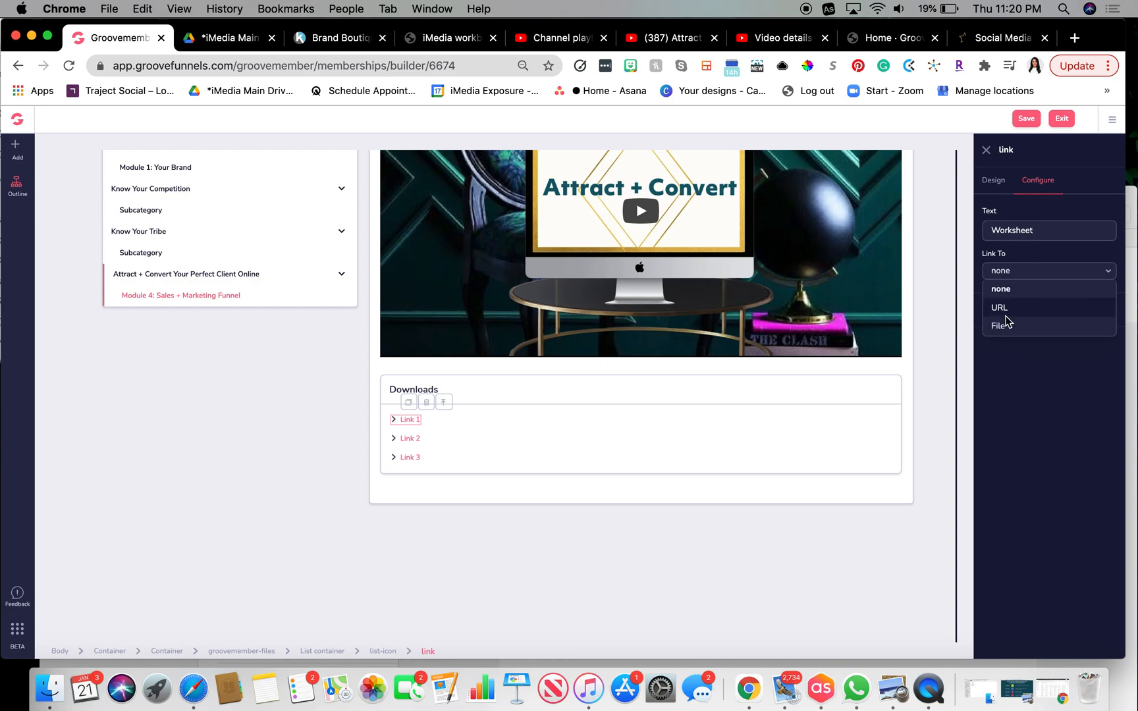
pyautogui.click(1000, 325)
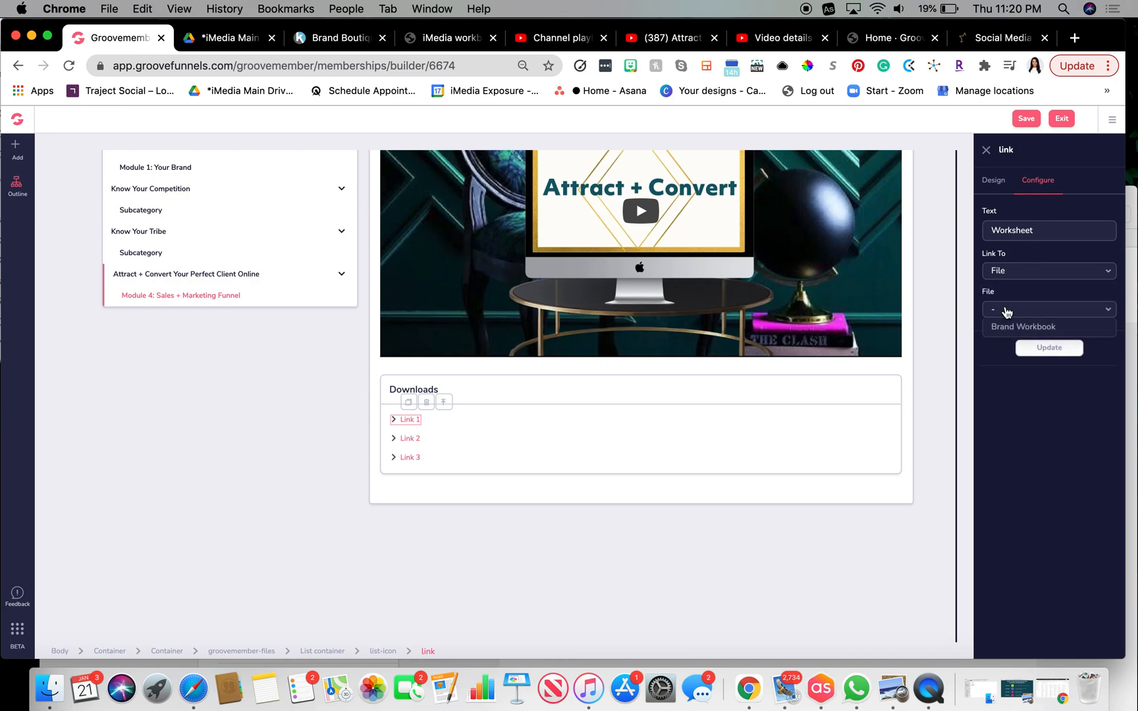
pyautogui.click(1024, 327)
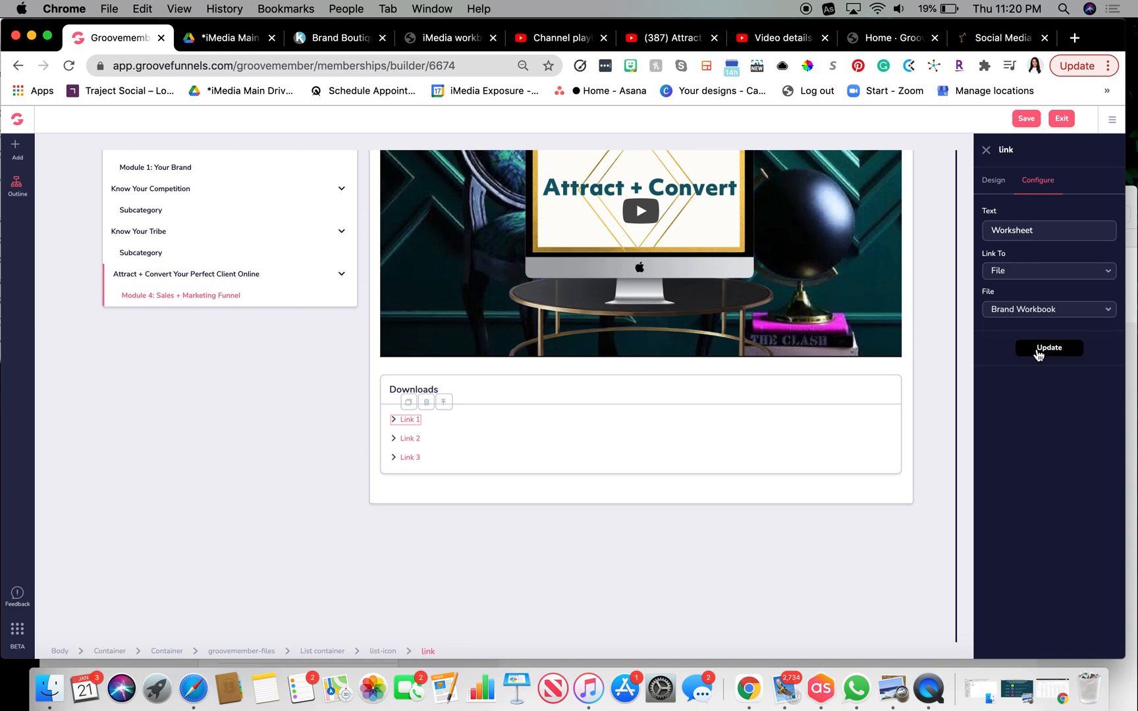
pyautogui.click(1050, 348)
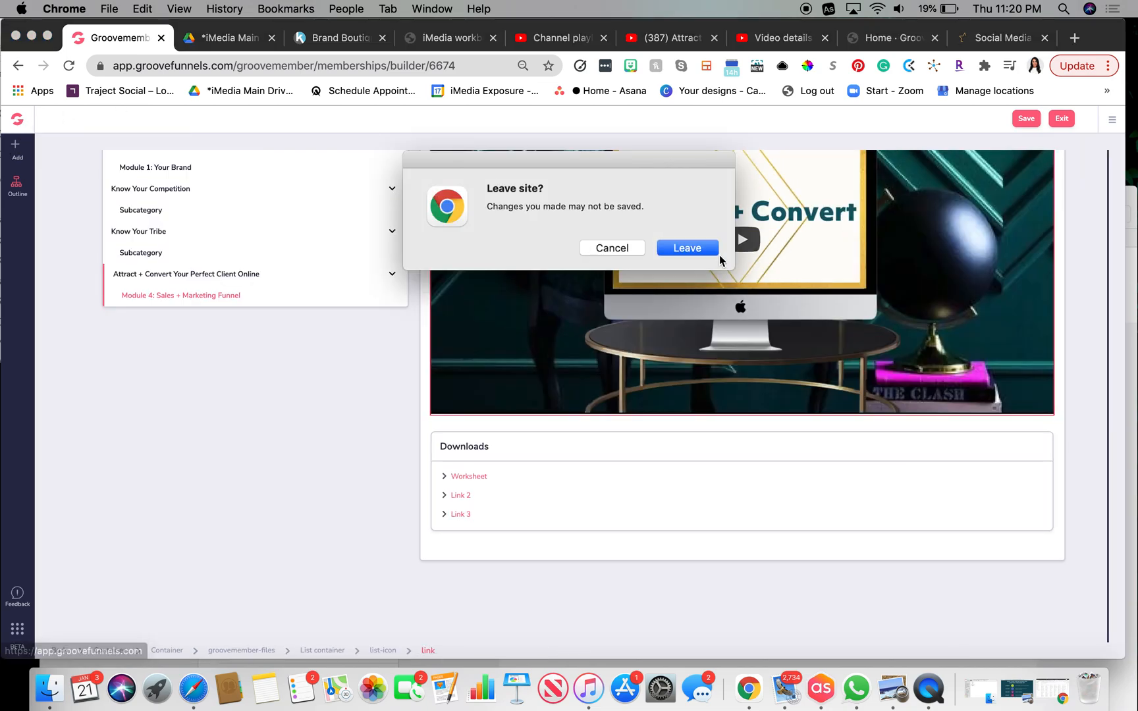
# Confirm leaving the builder and show the hosted Files list under Content
pyautogui.click(687, 248)
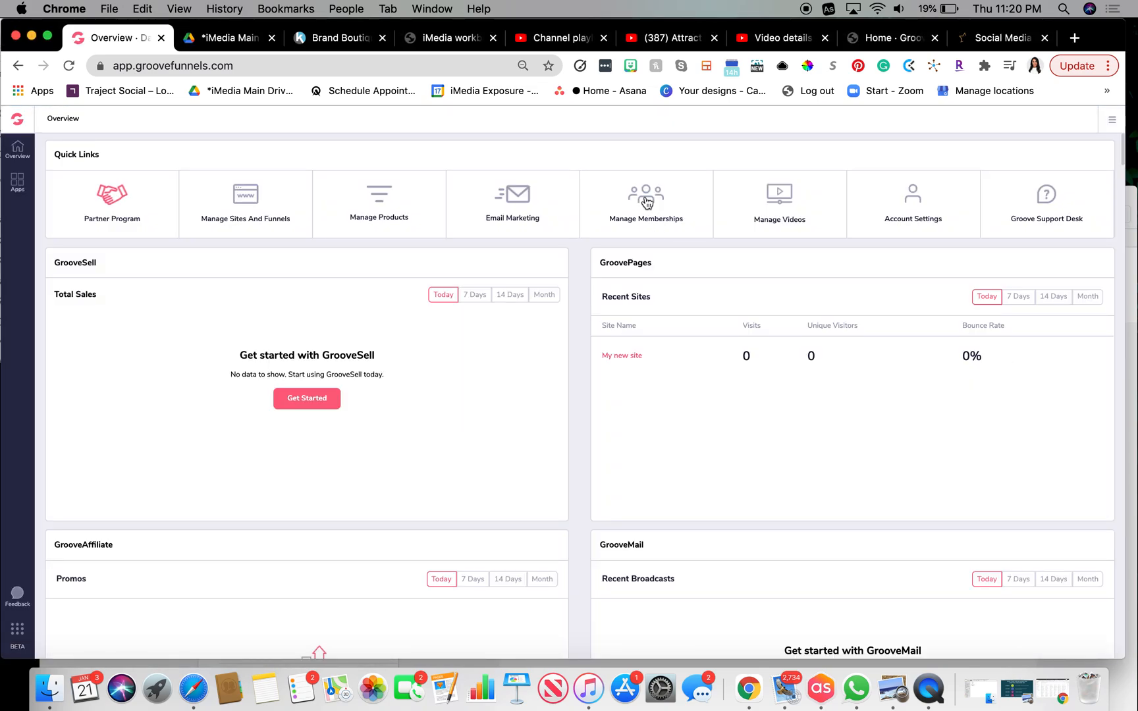
pyautogui.click(646, 198)
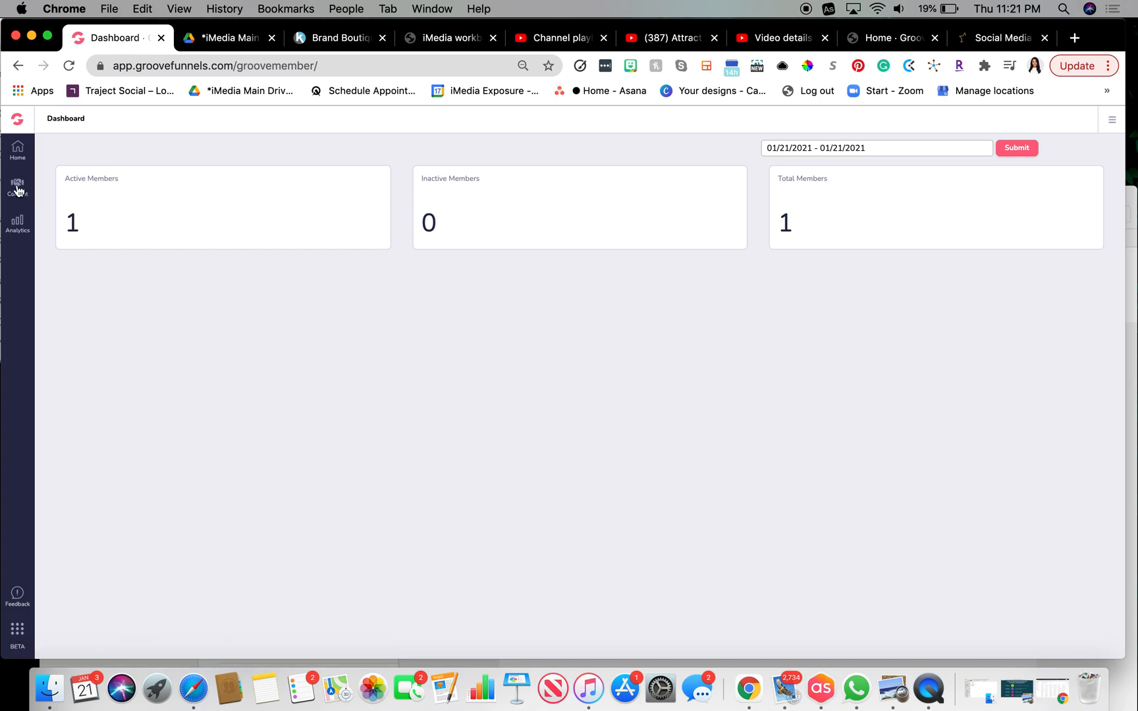
pyautogui.click(19, 187)
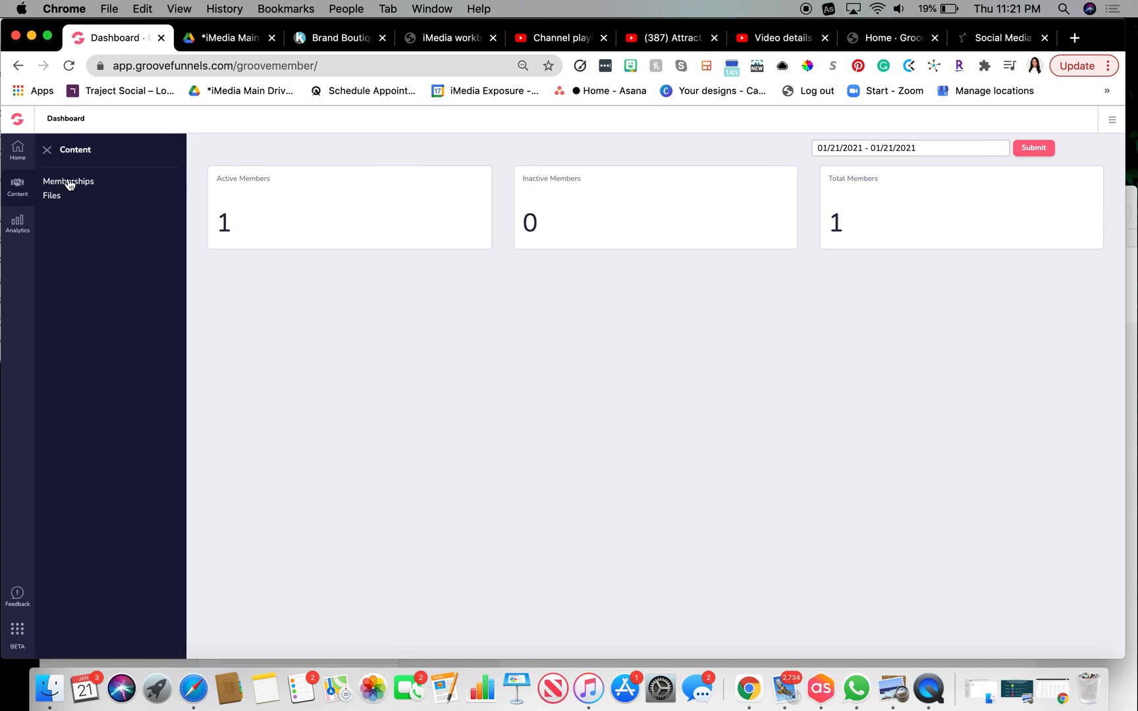
pyautogui.moveTo(53, 200)
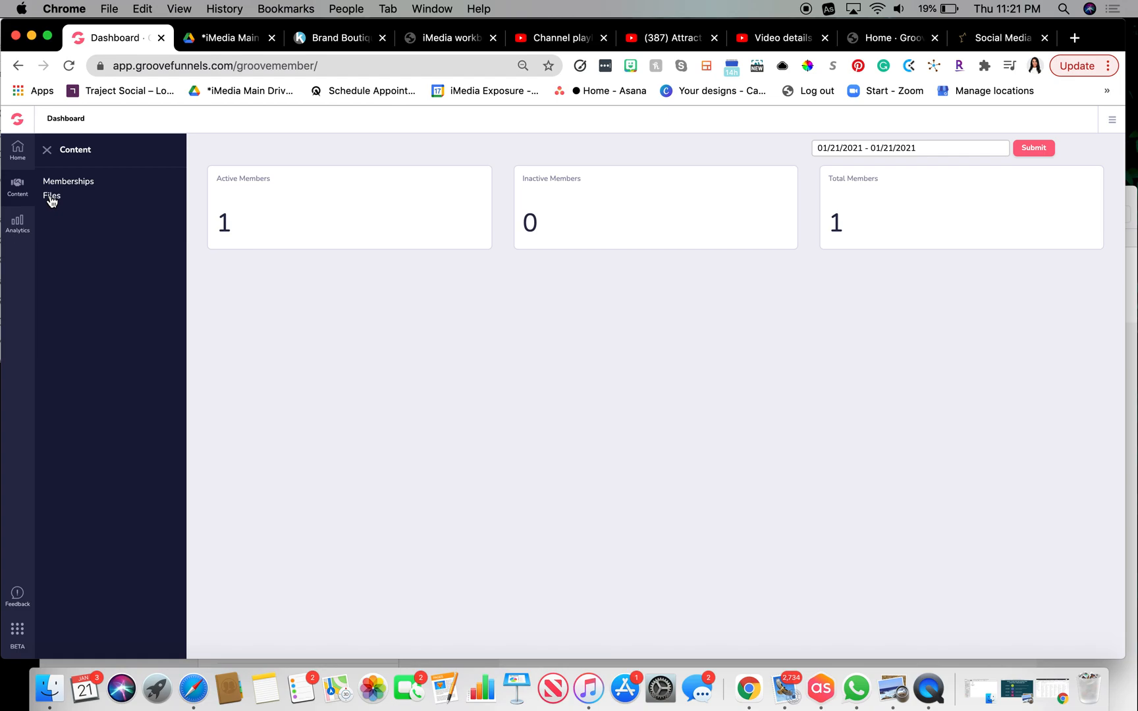
pyautogui.click(52, 195)
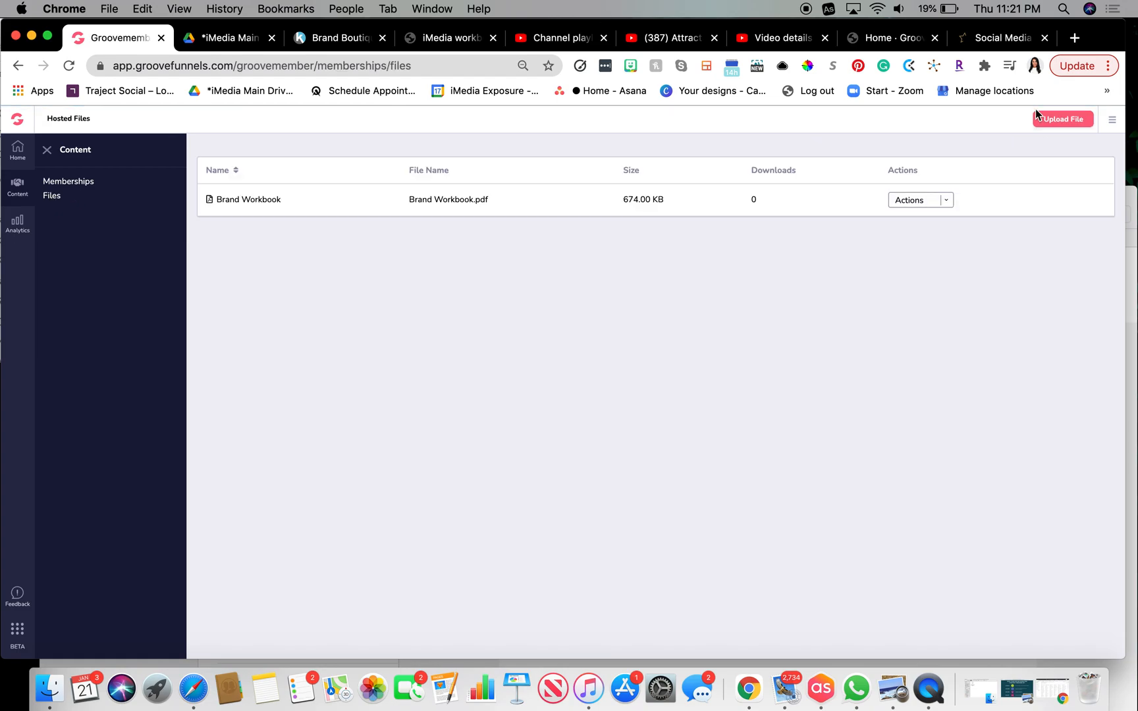
# Start a file upload and pick Color chart.pdf from the computer
pyautogui.click(1064, 120)
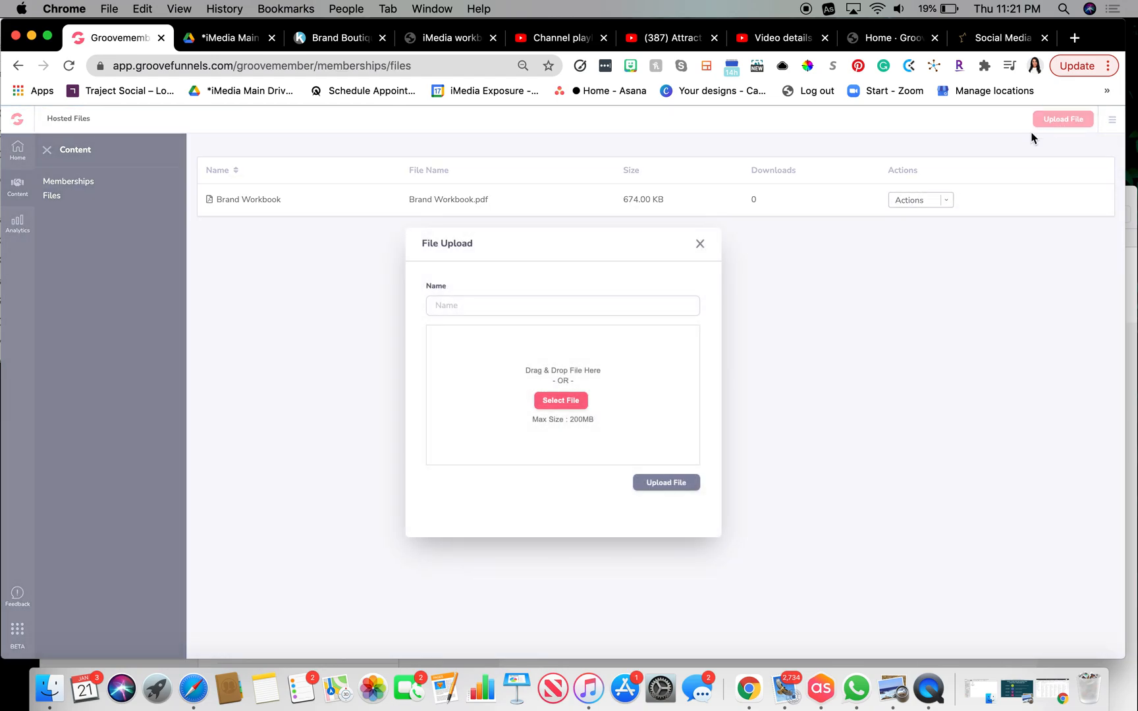
pyautogui.click(561, 400)
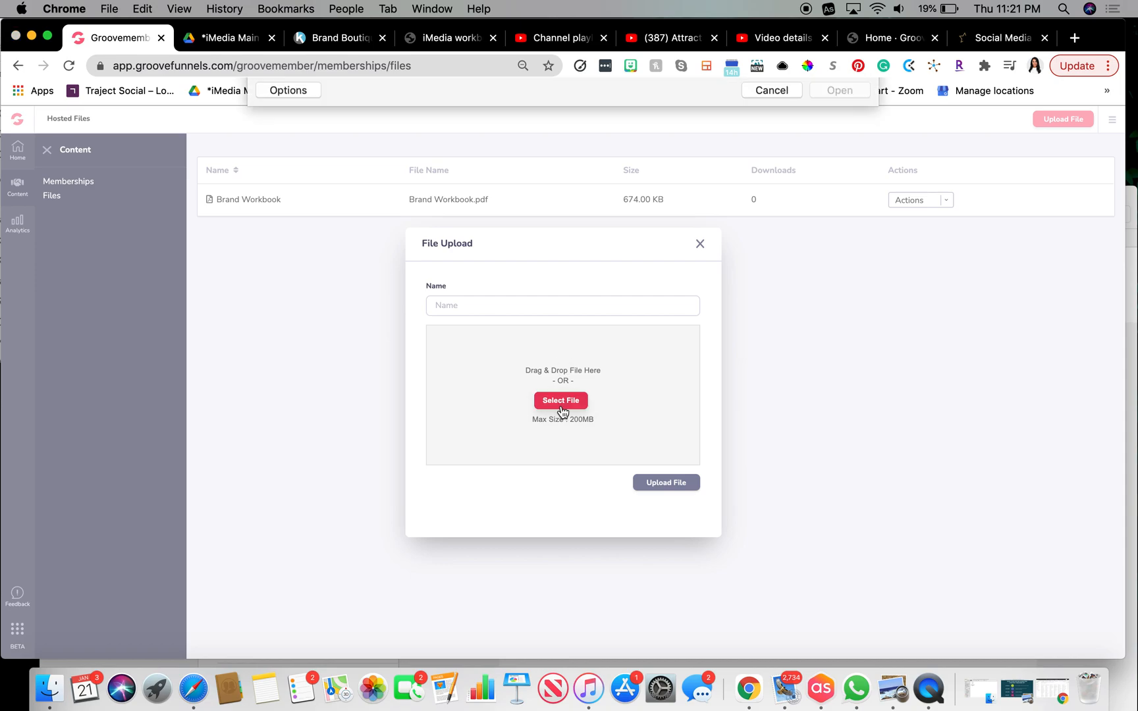
pyautogui.click(561, 400)
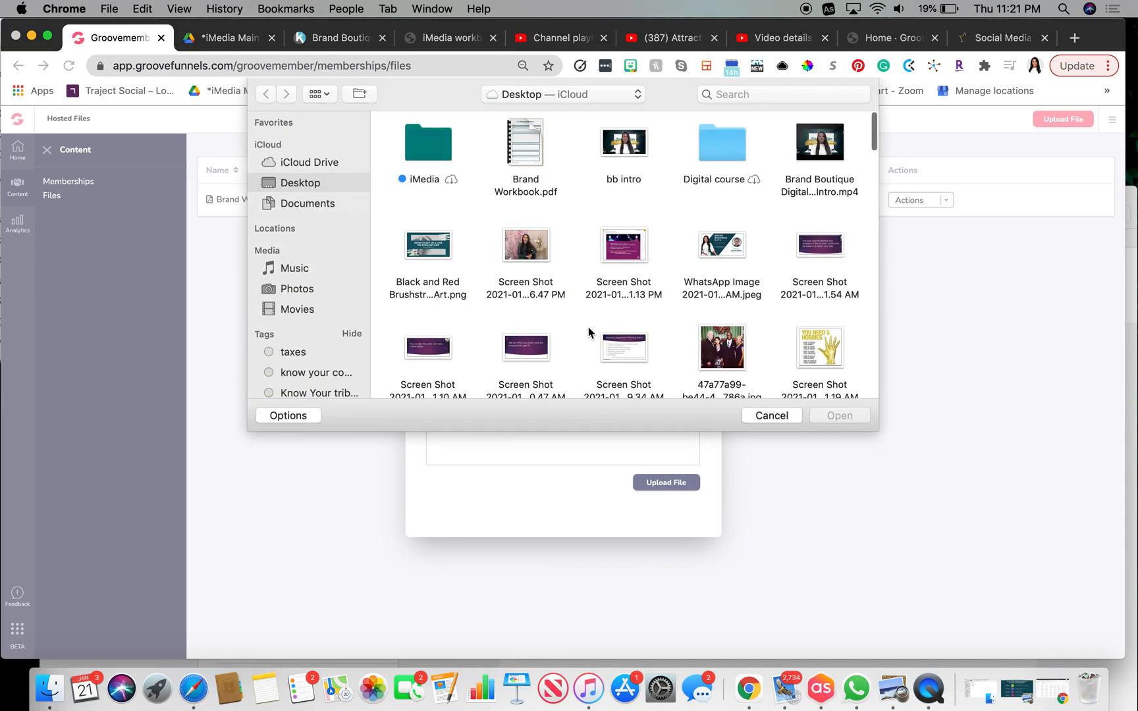
pyautogui.scroll(-3)
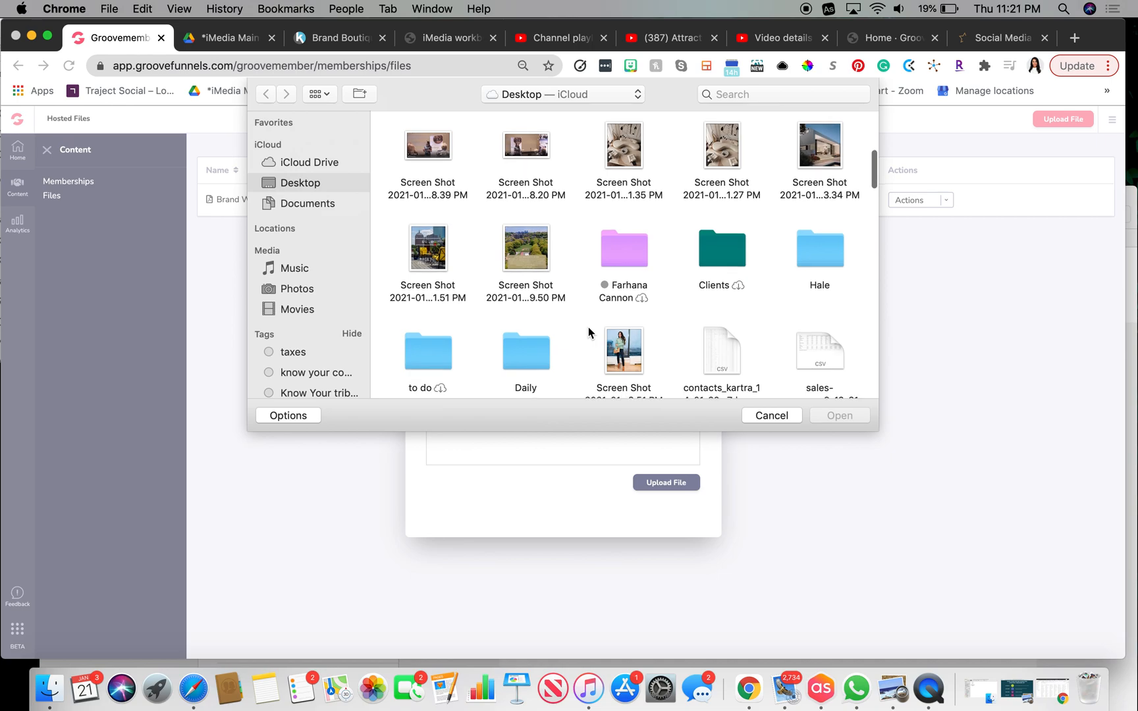
pyautogui.scroll(-3)
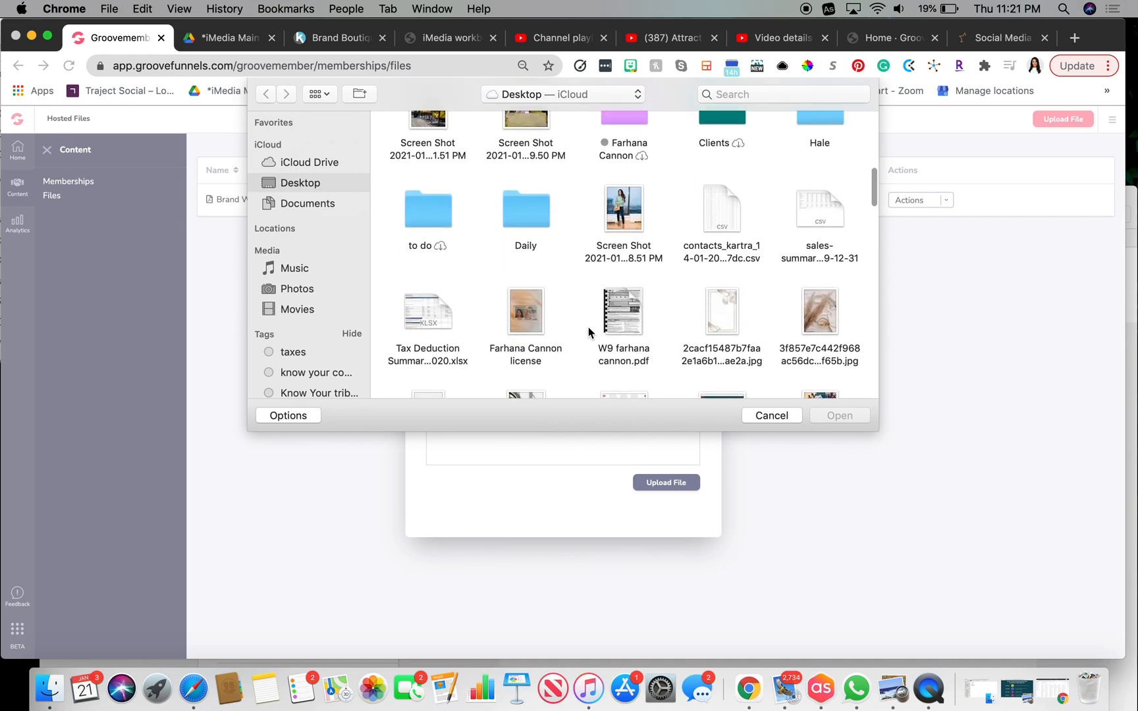
pyautogui.scroll(-3)
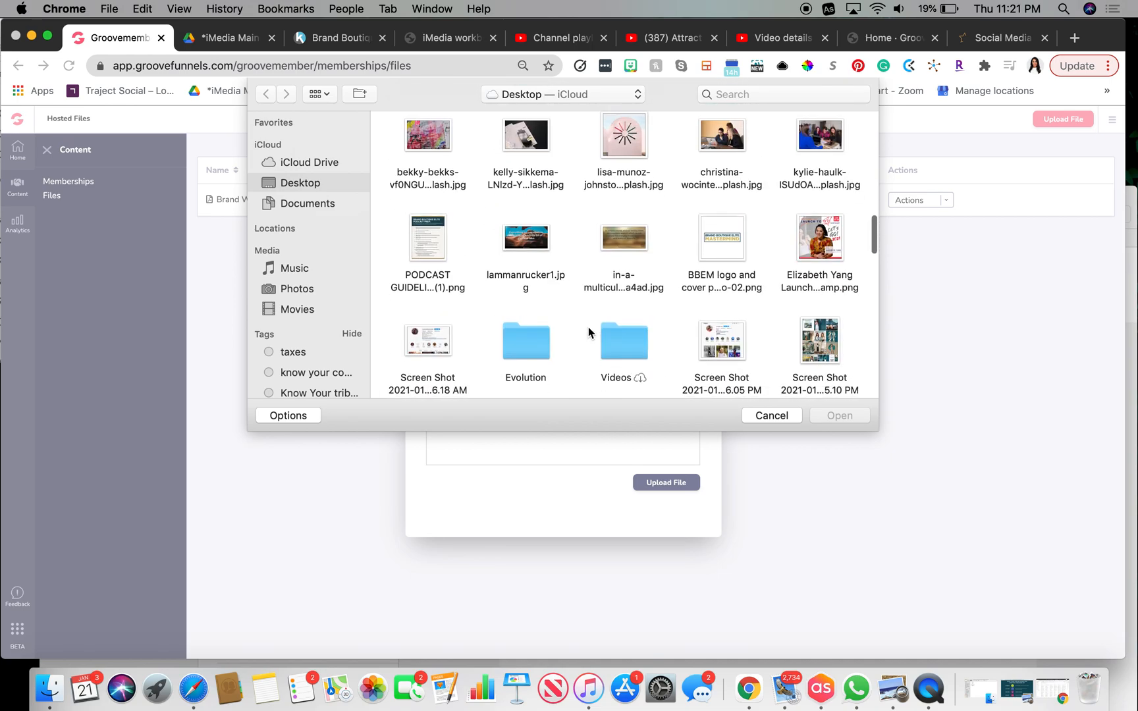
pyautogui.scroll(-3)
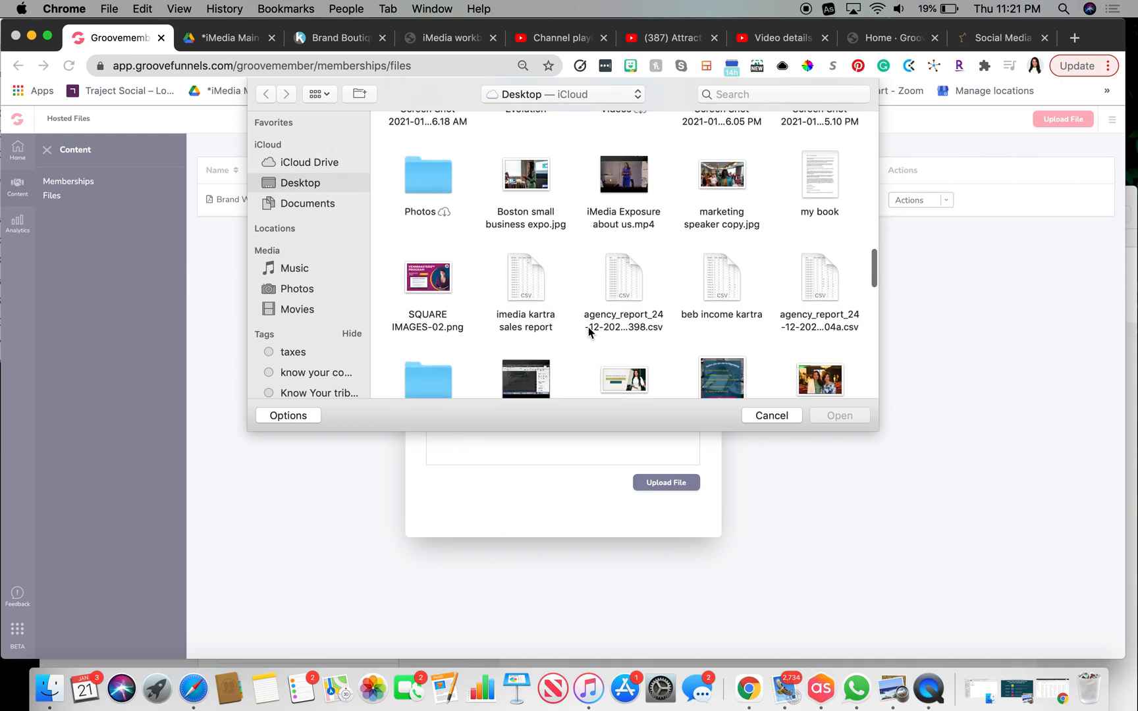
pyautogui.scroll(-3)
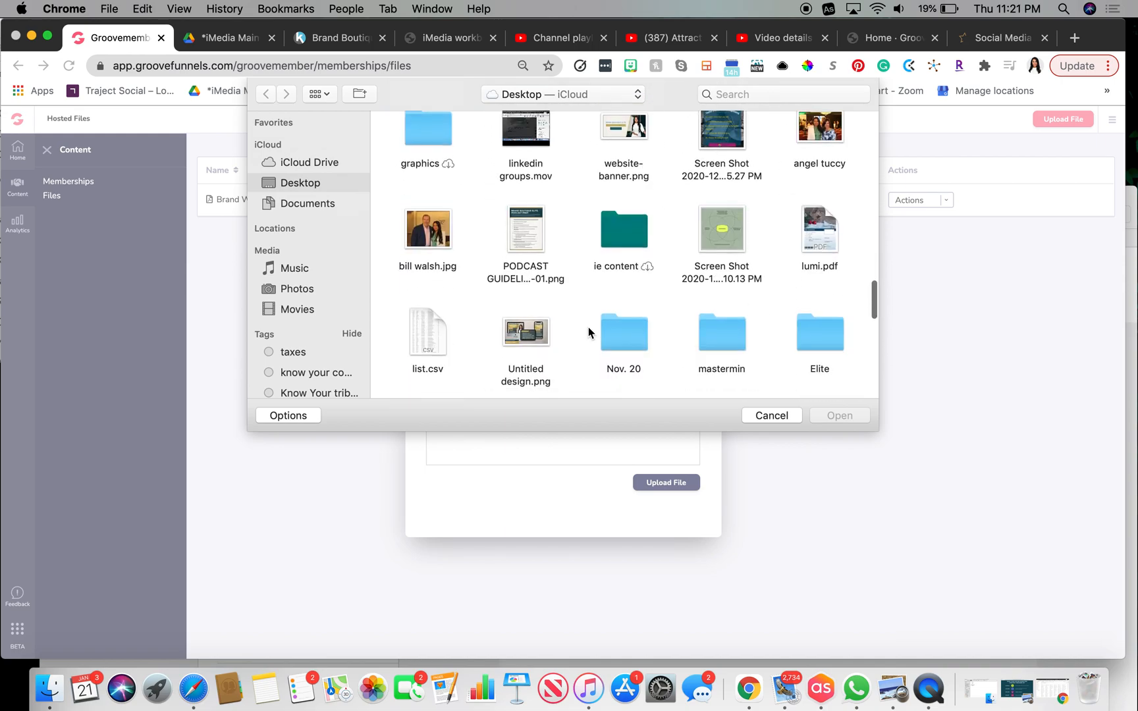
pyautogui.scroll(-3)
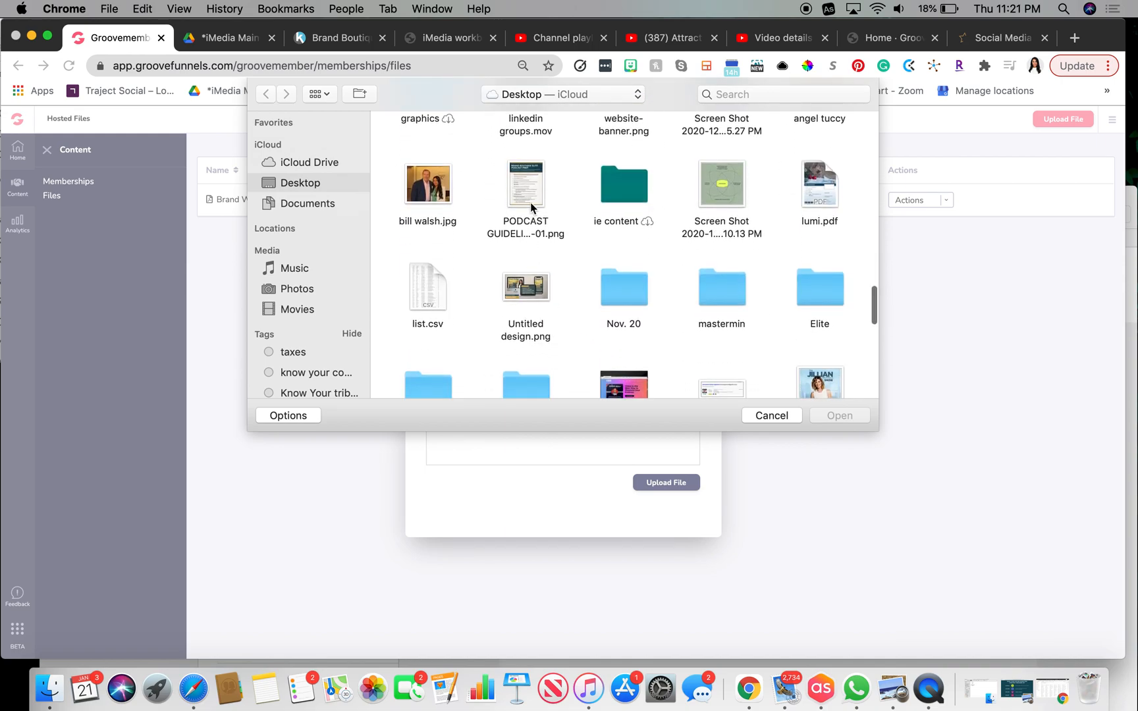
pyautogui.moveTo(532, 192)
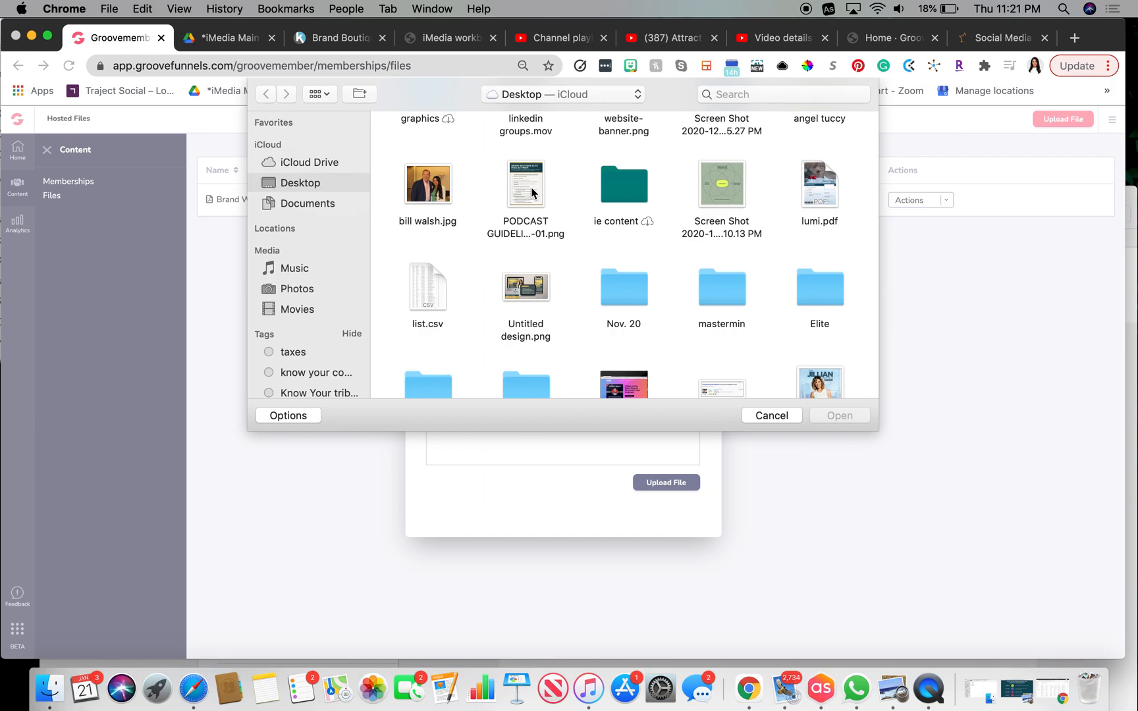
pyautogui.scroll(-3)
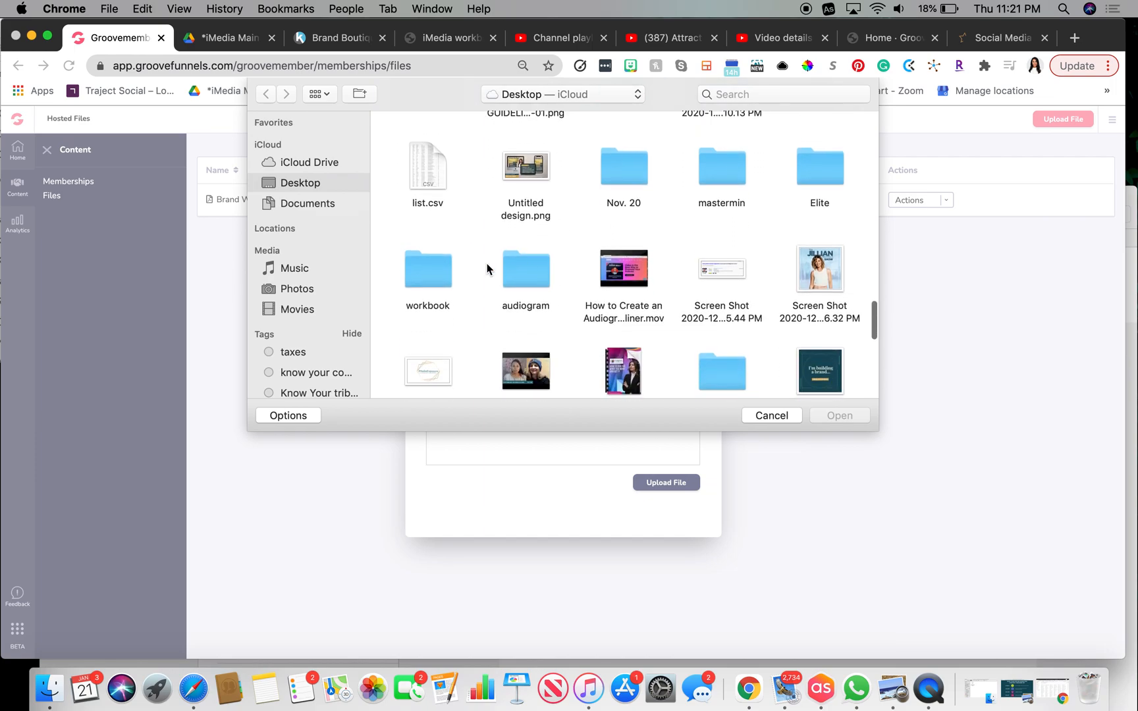
pyautogui.doubleClick(428, 270)
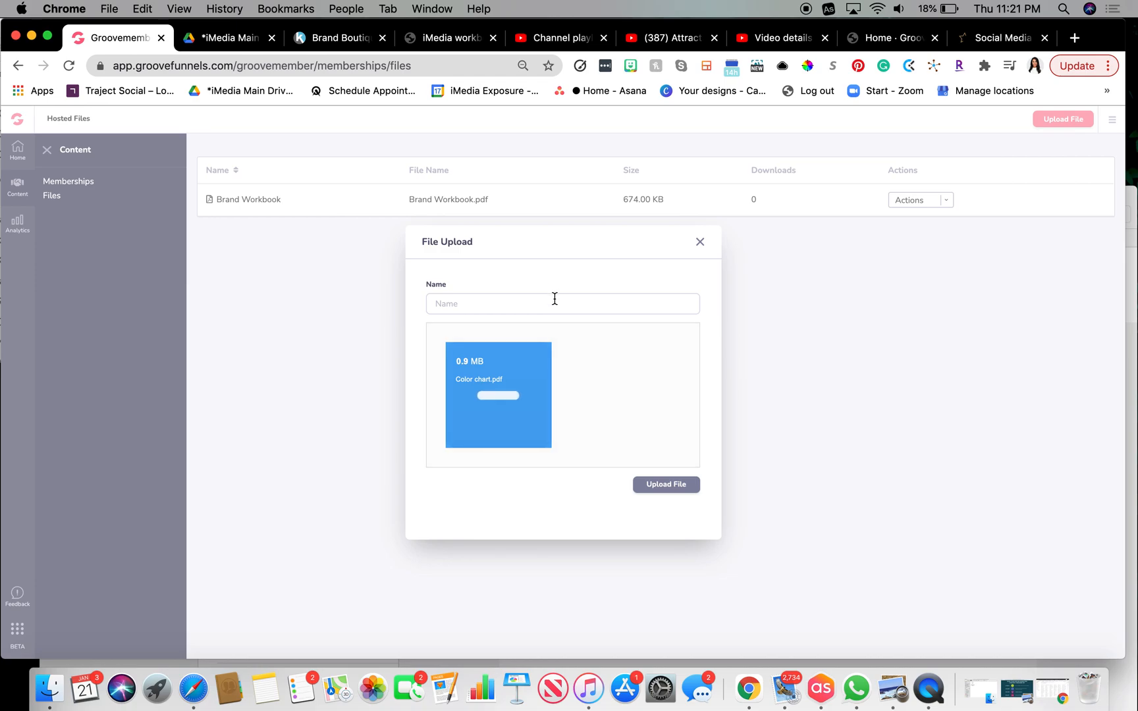
# Name the file 'Color Chart' and upload it to the hosted files
pyautogui.write('Color Chart')
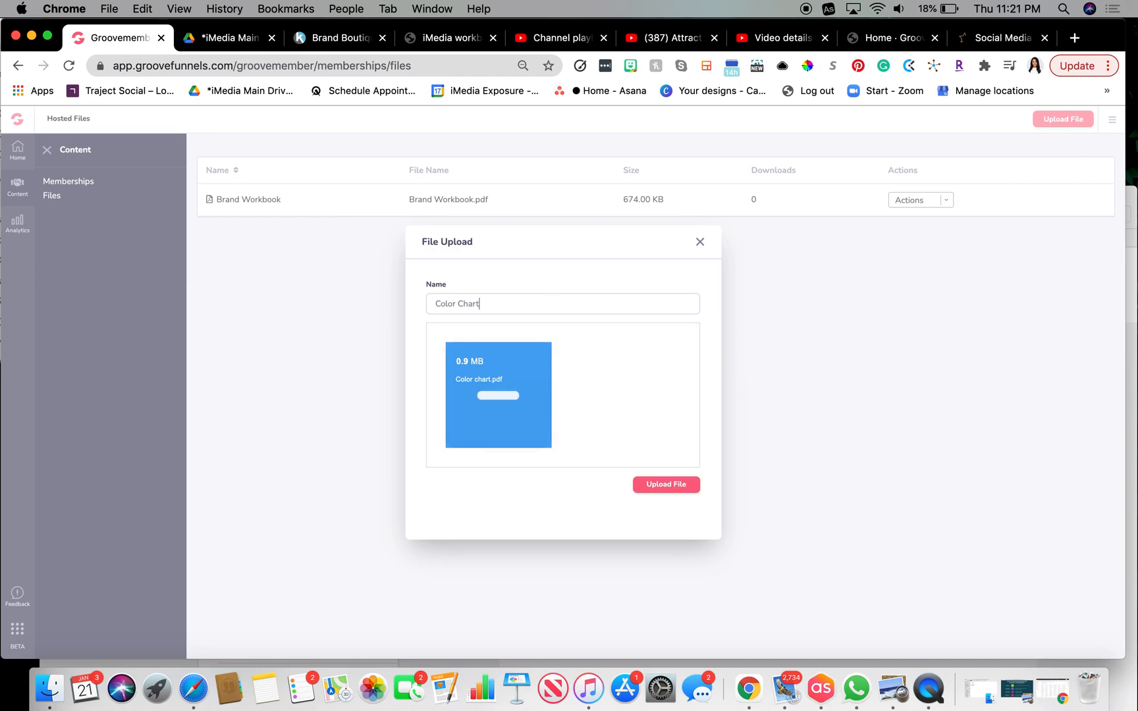
pyautogui.click(666, 485)
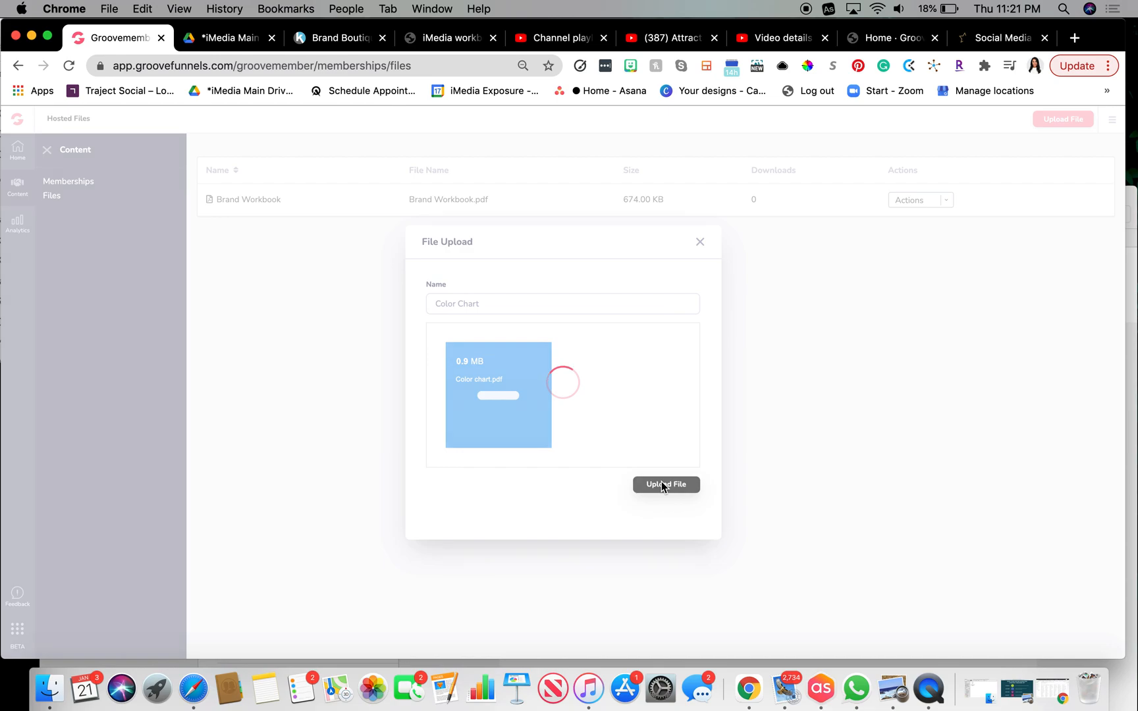
pyautogui.click(666, 484)
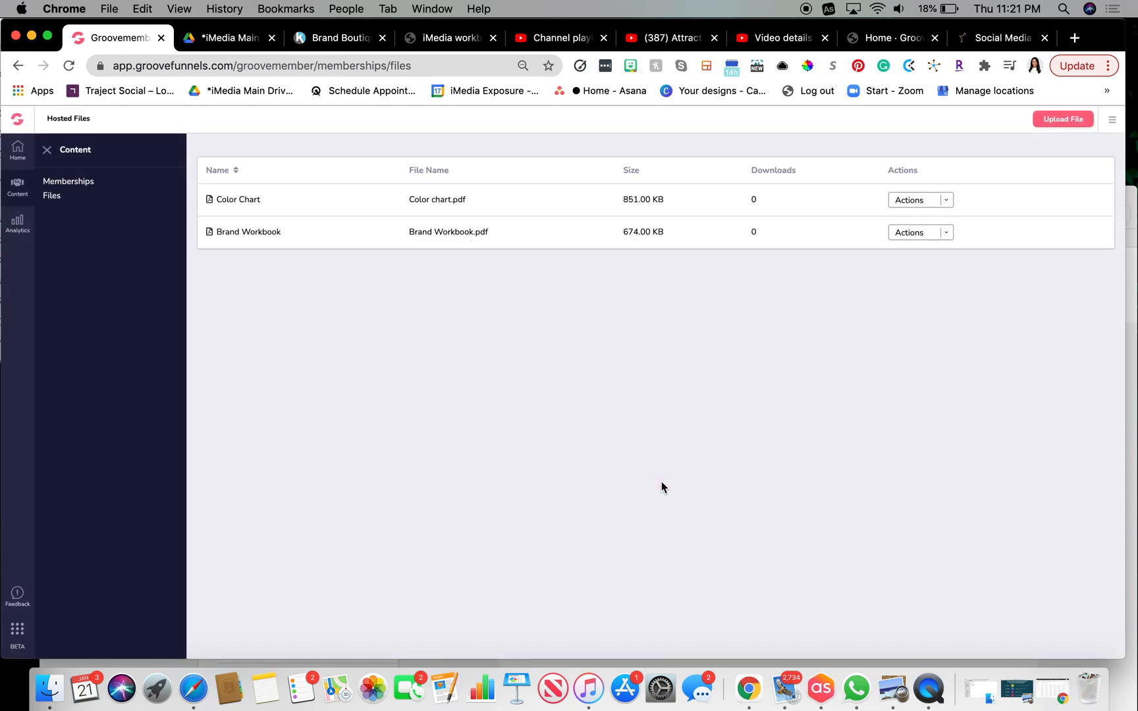
pyautogui.moveTo(500, 401)
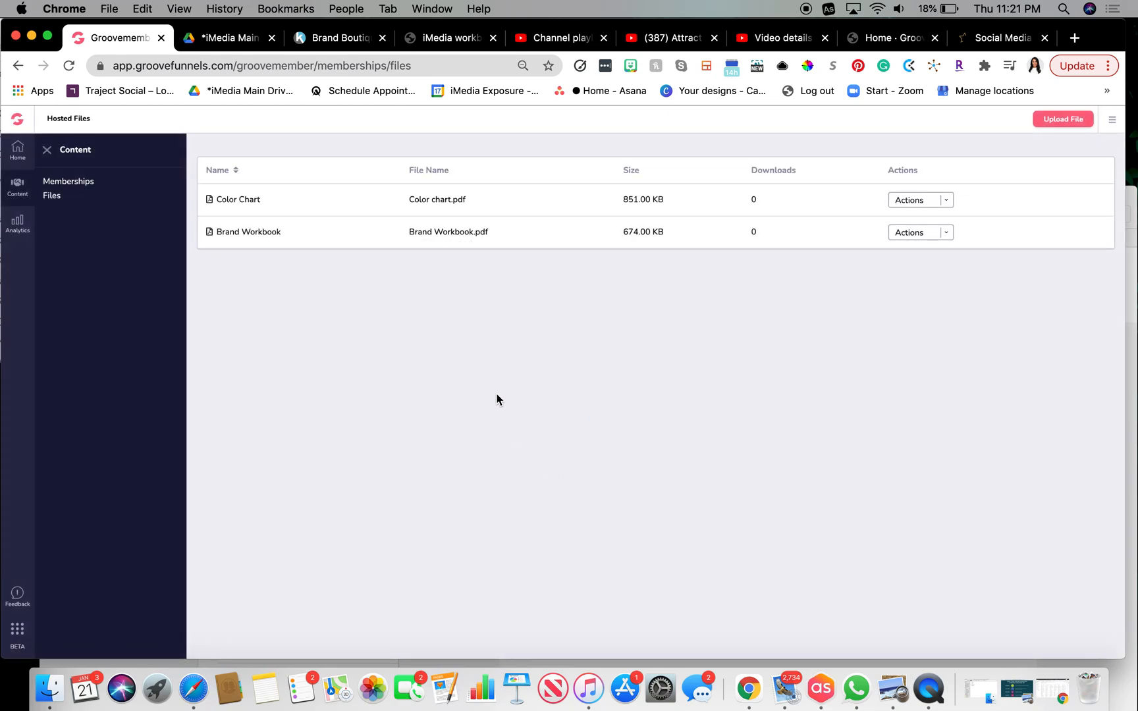
pyautogui.moveTo(276, 284)
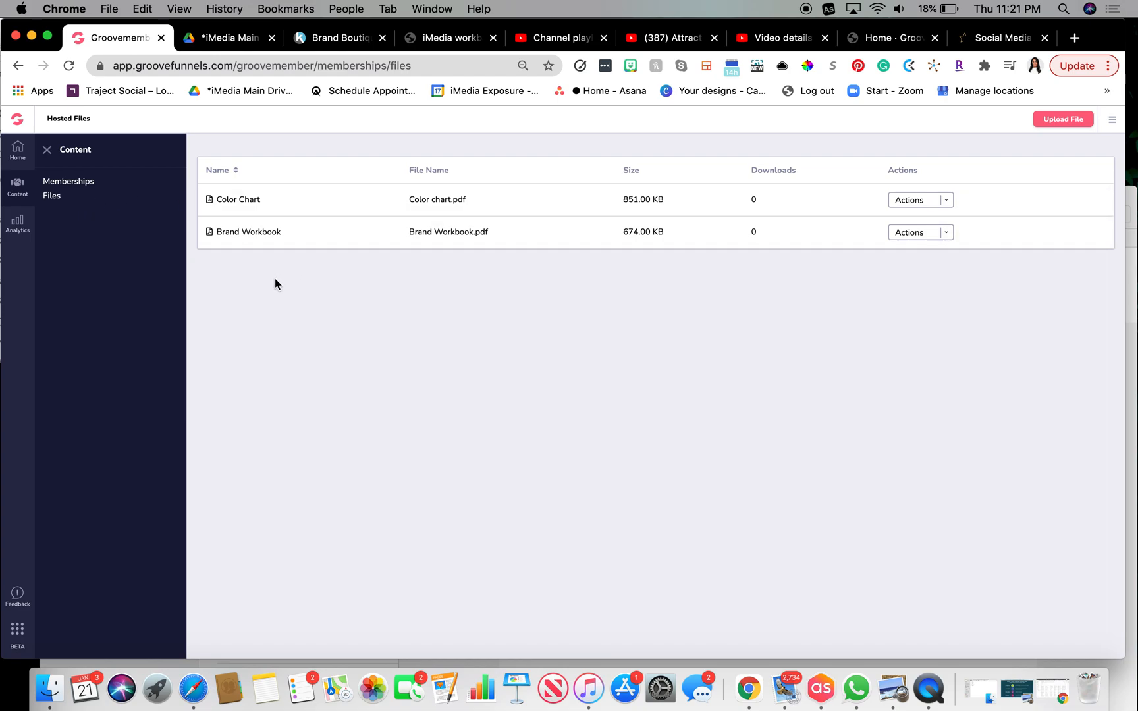
pyautogui.moveTo(17, 197)
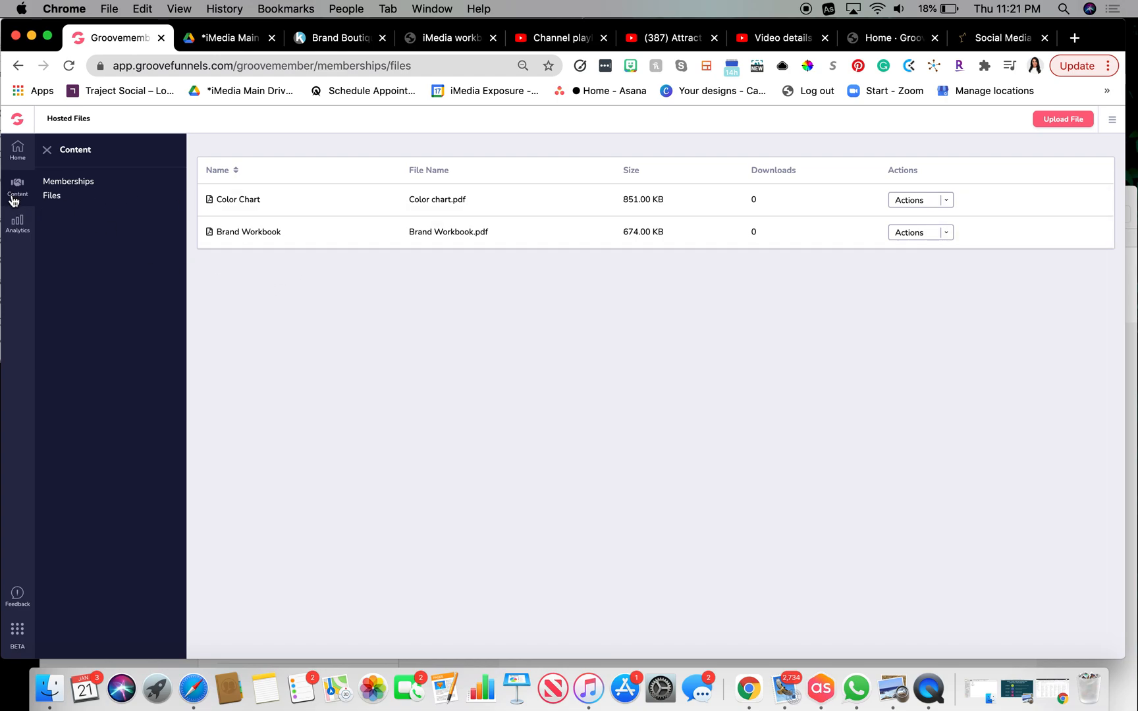
pyautogui.moveTo(14, 187)
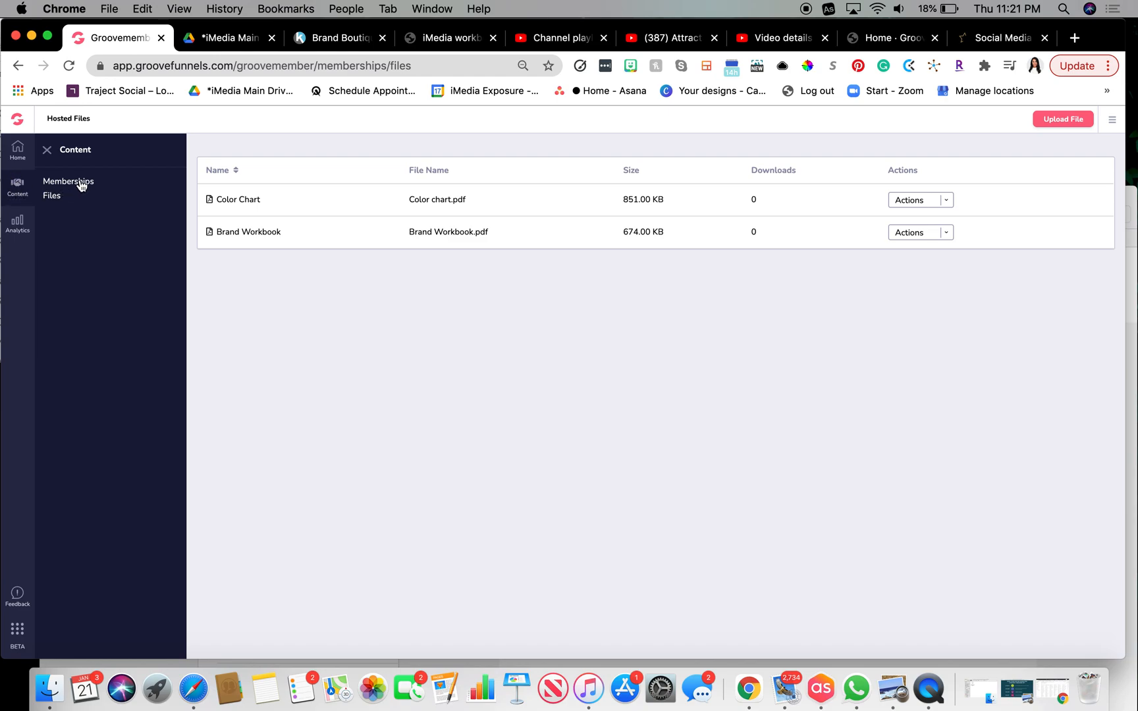
pyautogui.moveTo(56, 203)
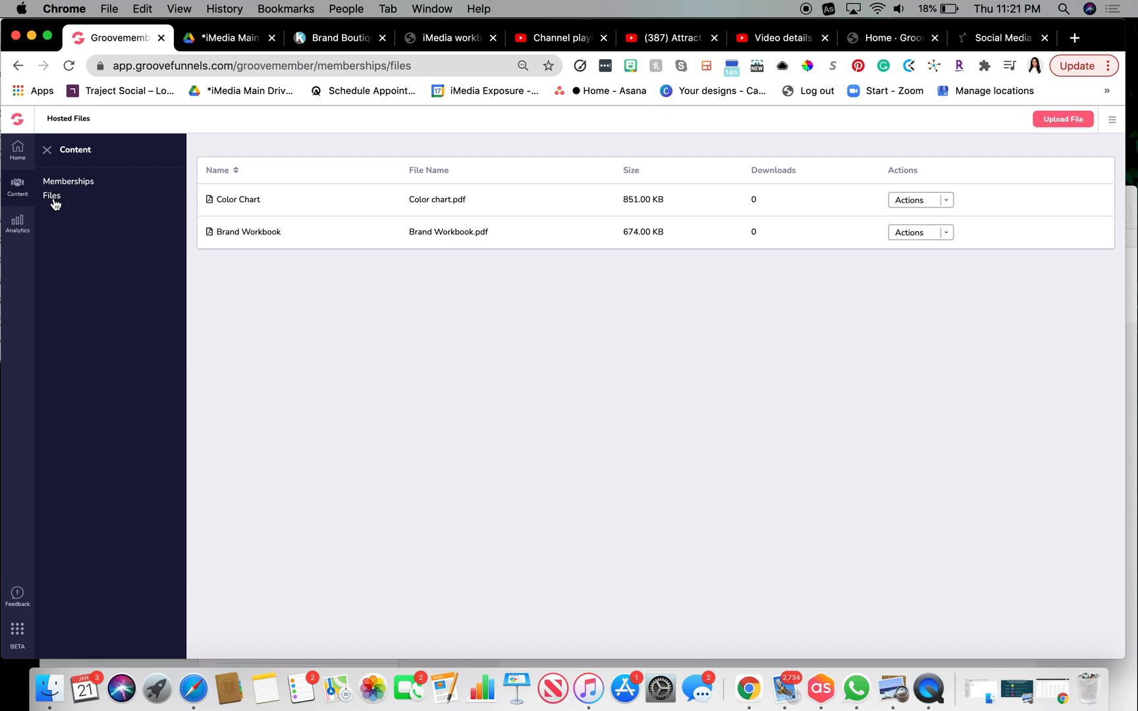